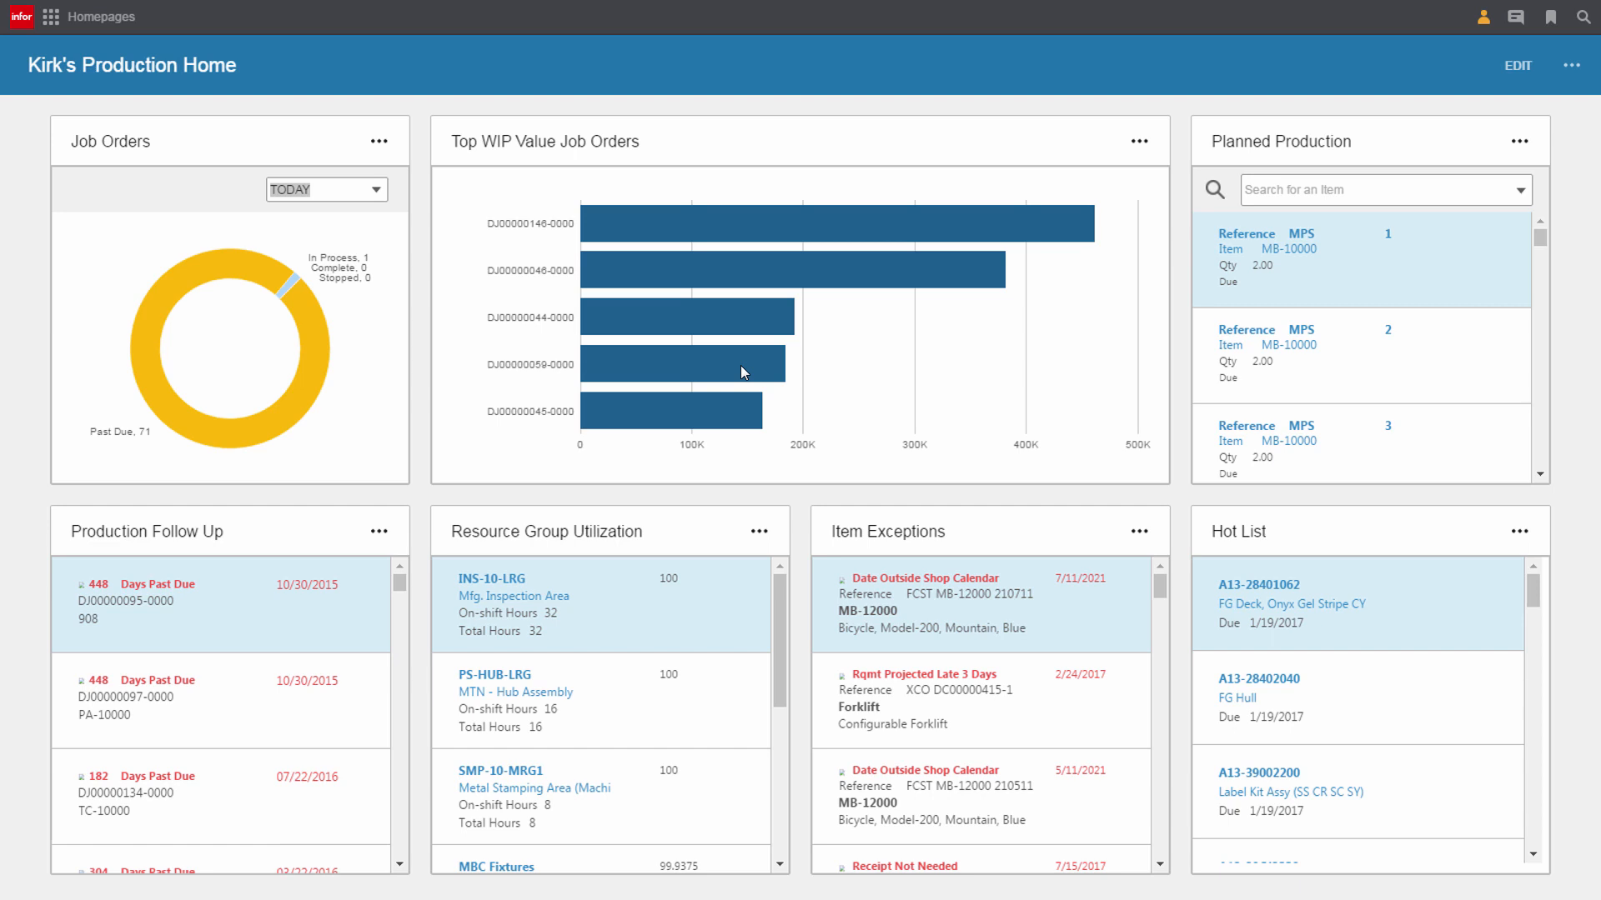
pyautogui.moveTo(811, 398)
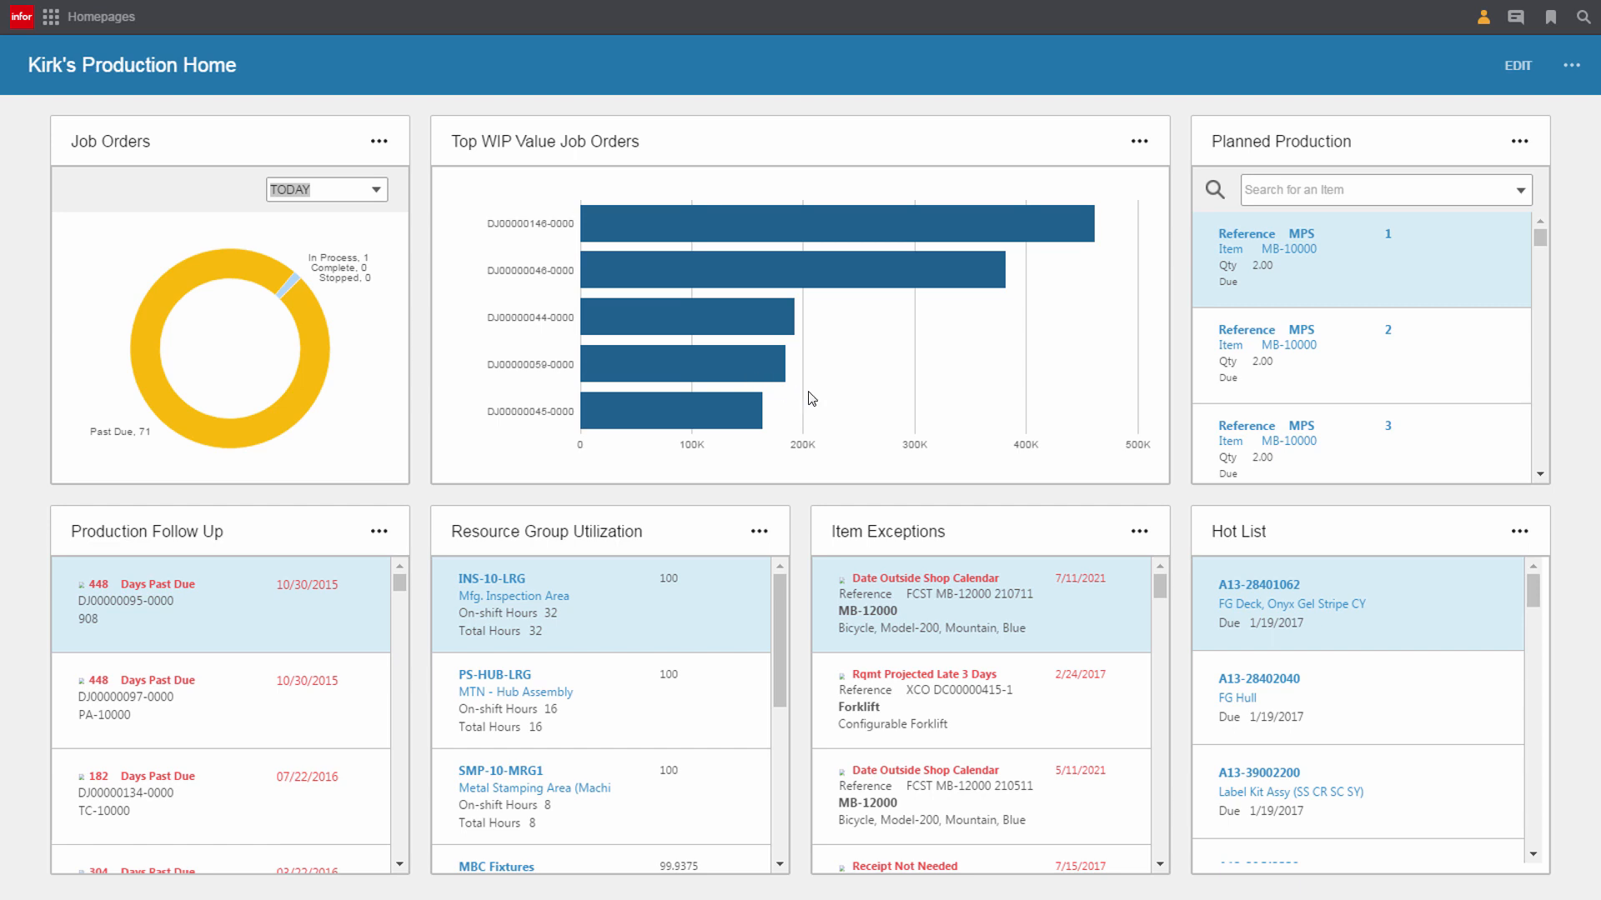
pyautogui.moveTo(643, 570)
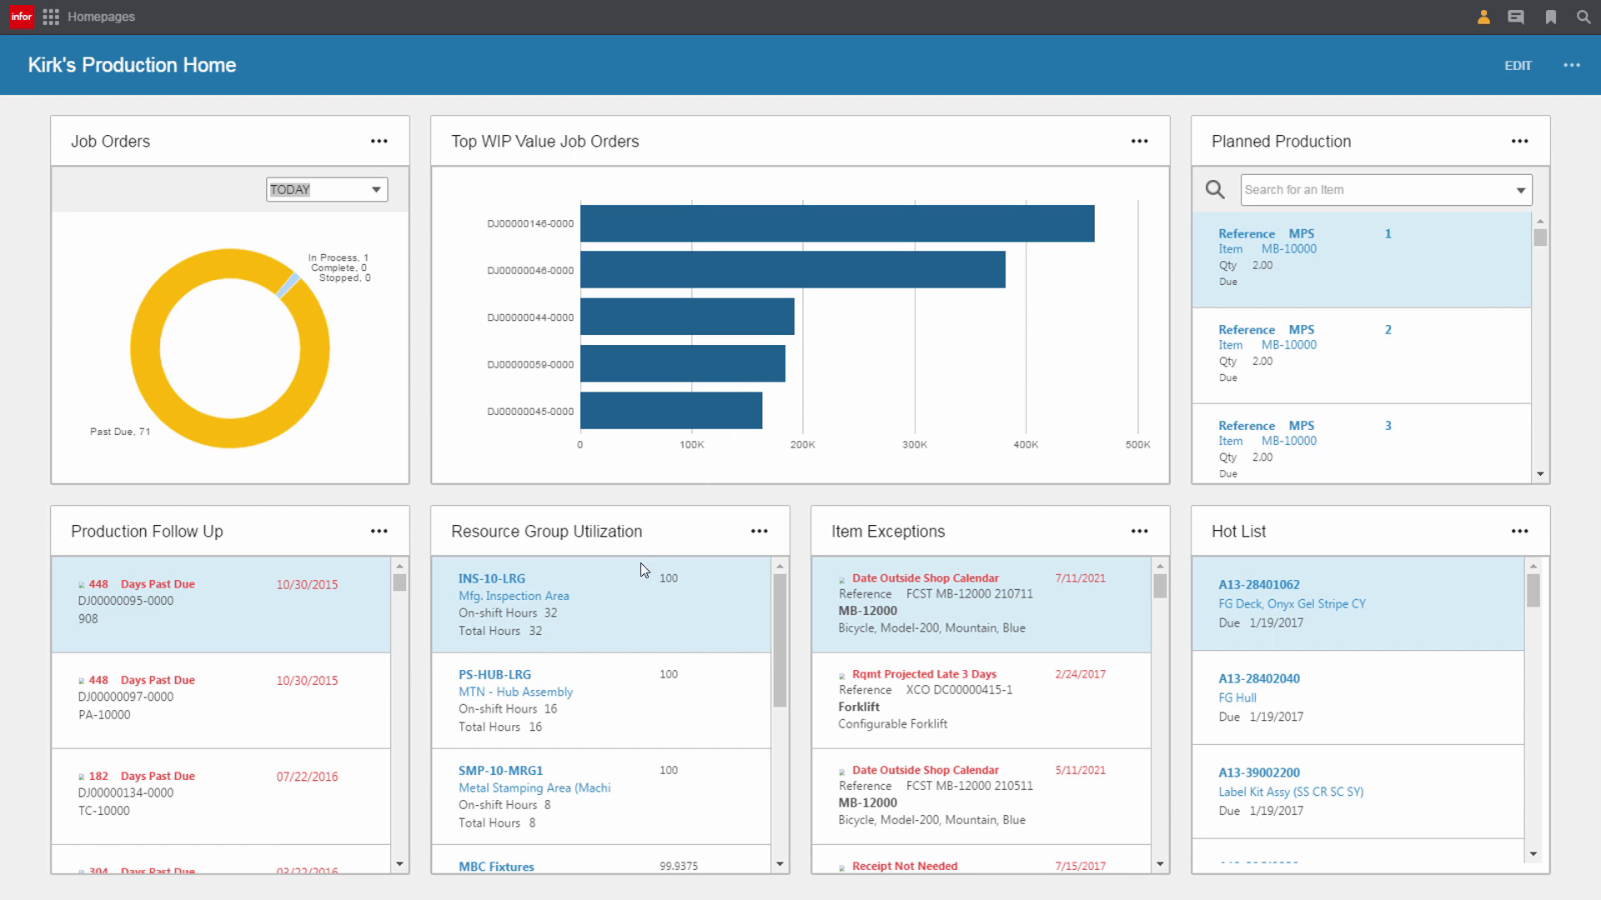
pyautogui.moveTo(1134, 580)
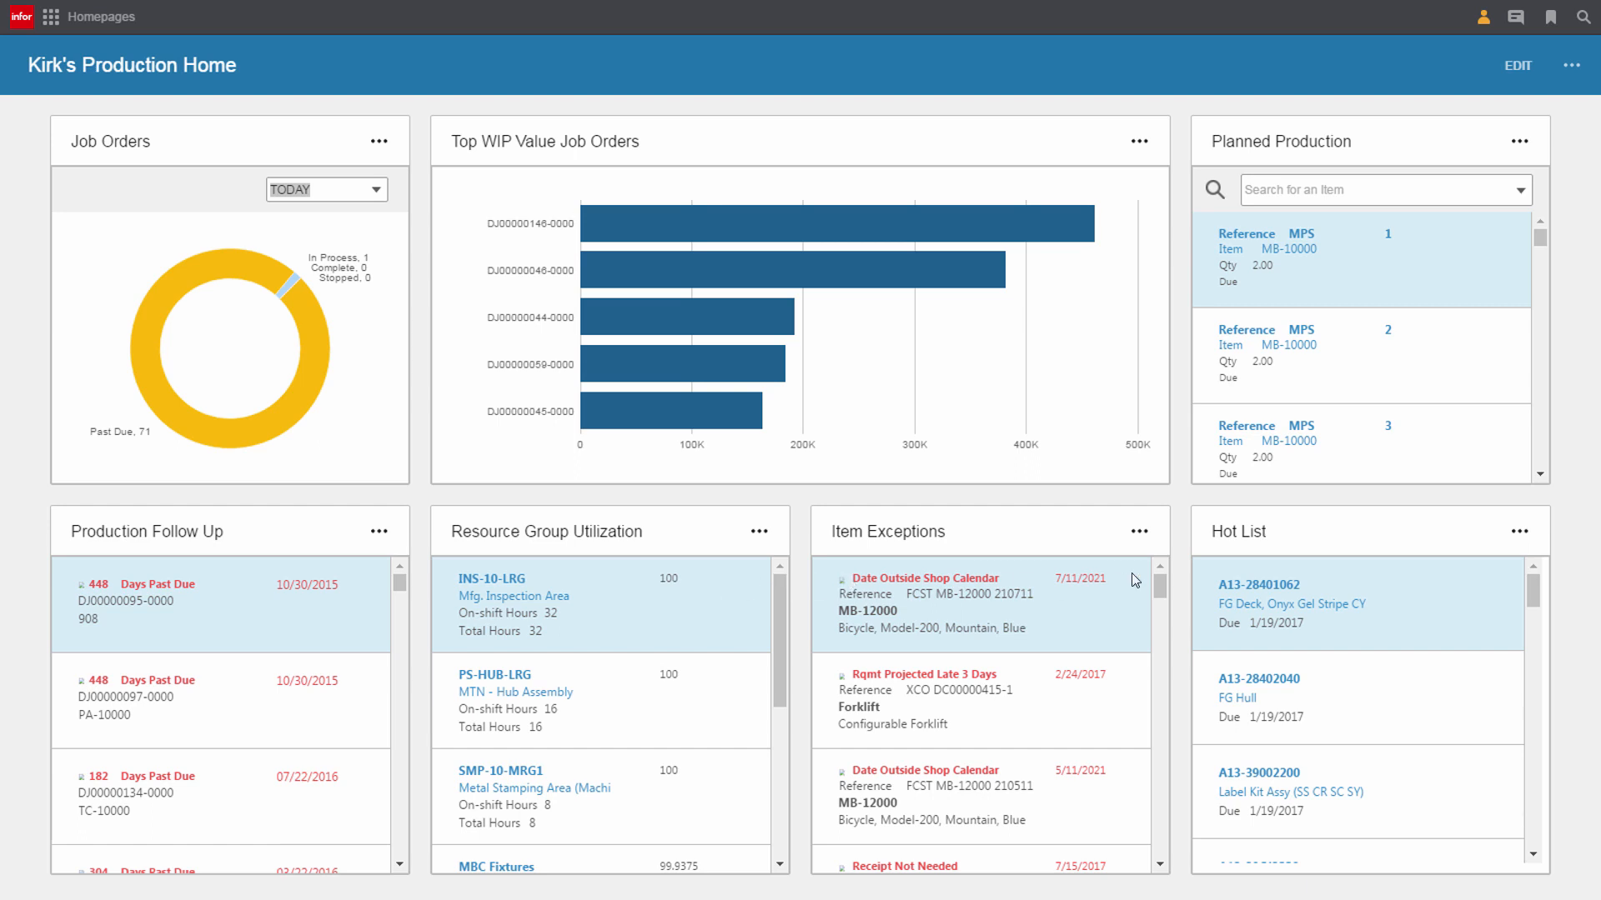
pyautogui.moveTo(1423, 102)
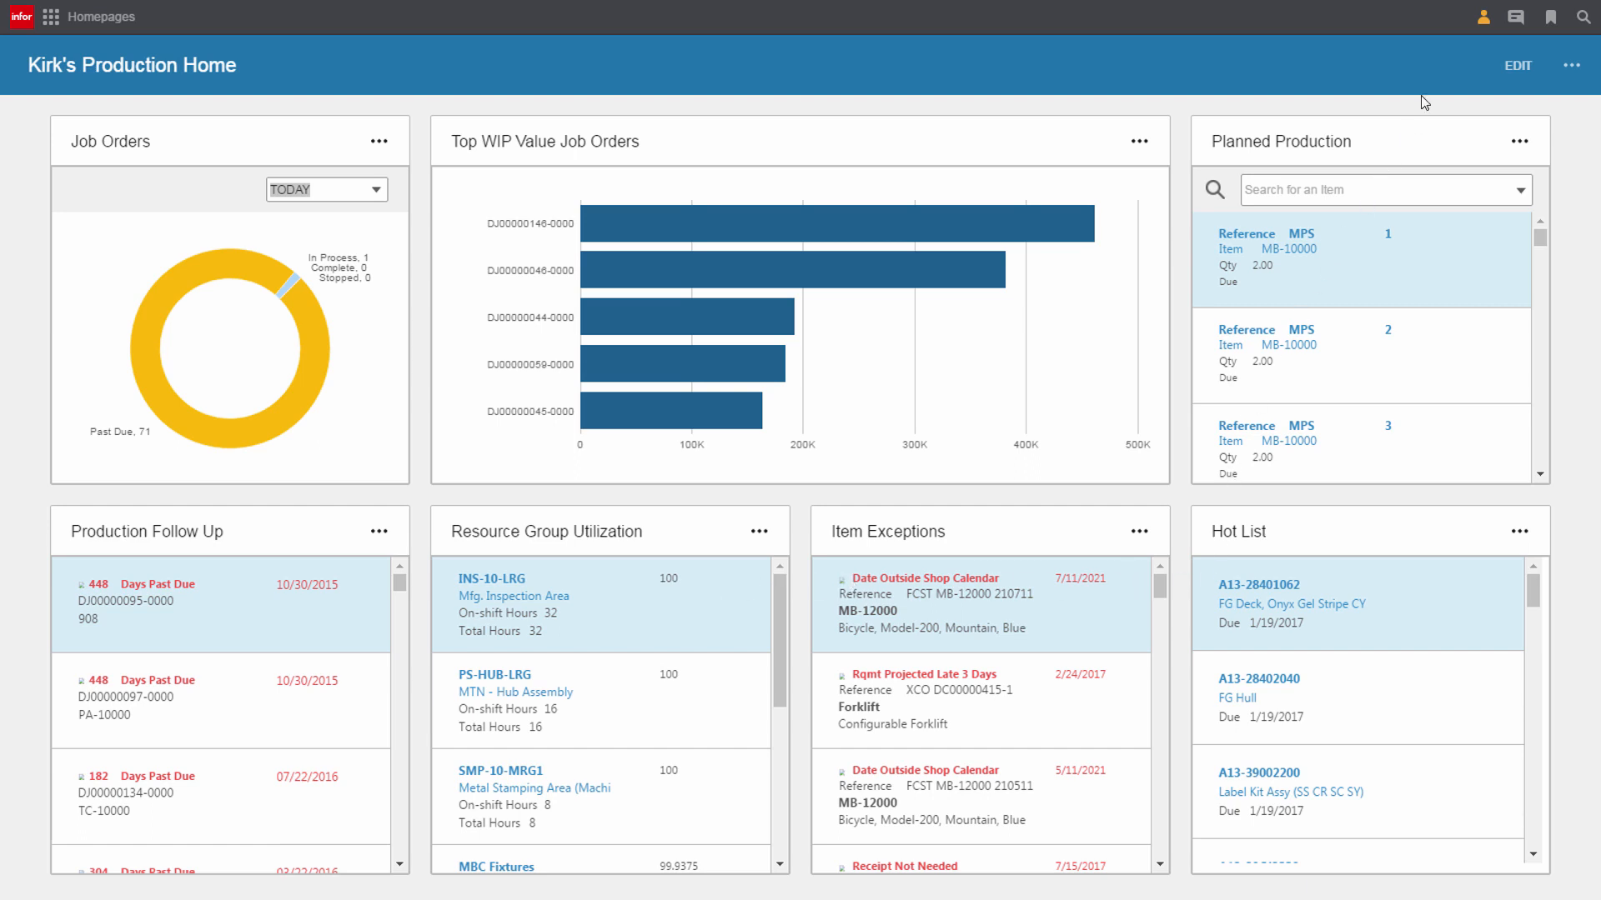
# Go to the Posts feed from the account options menu
pyautogui.click(1481, 17)
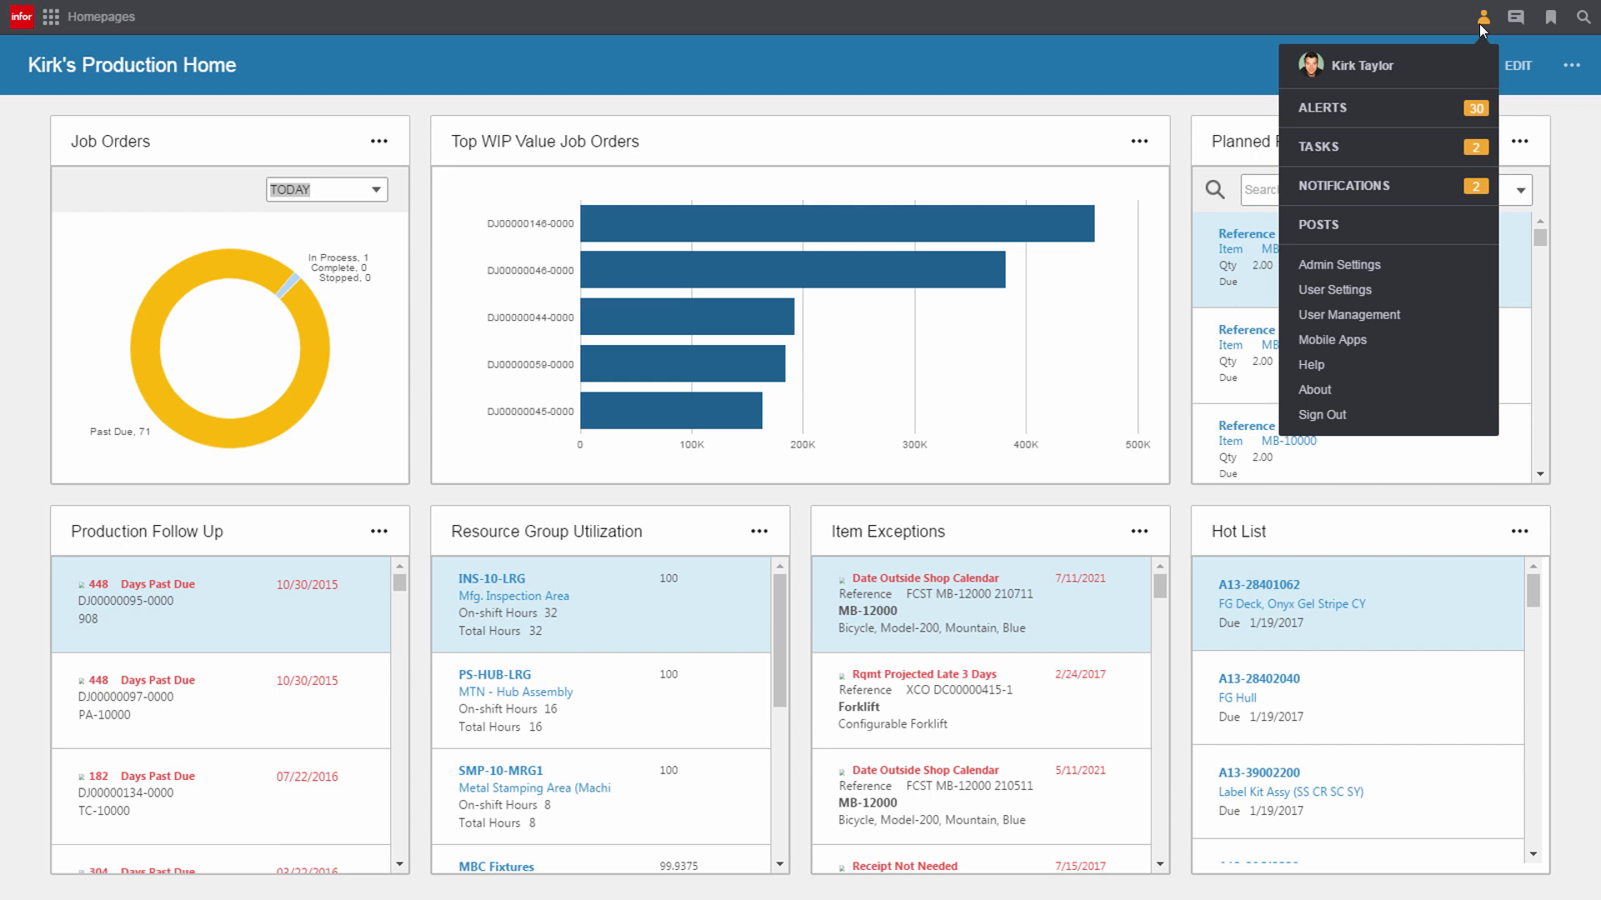
pyautogui.moveTo(1424, 164)
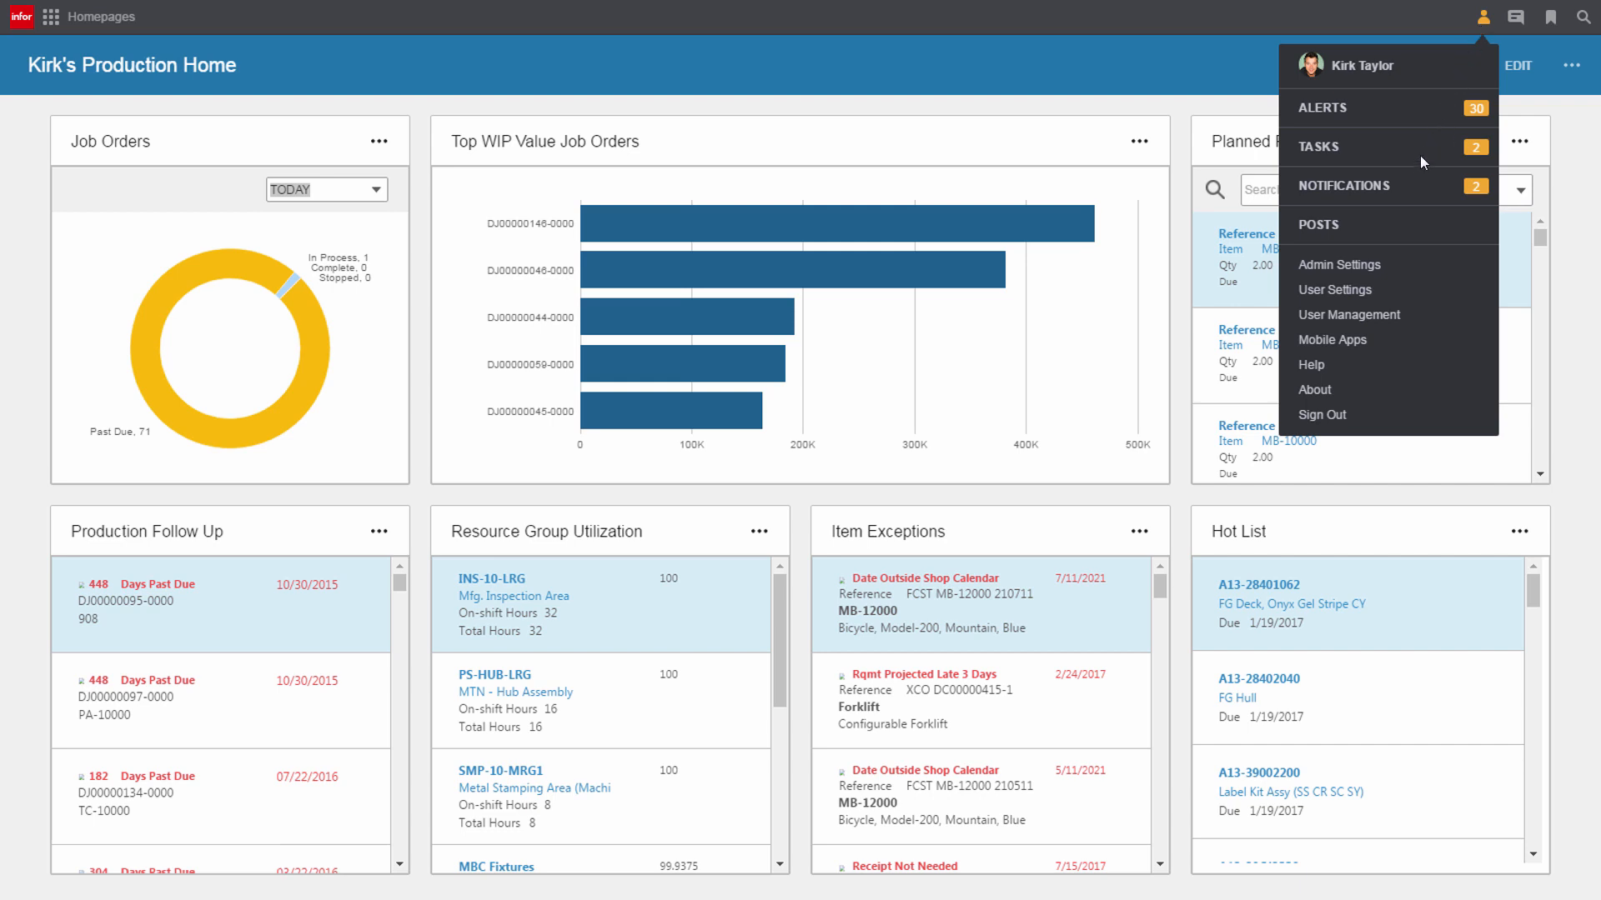
pyautogui.moveTo(1341, 242)
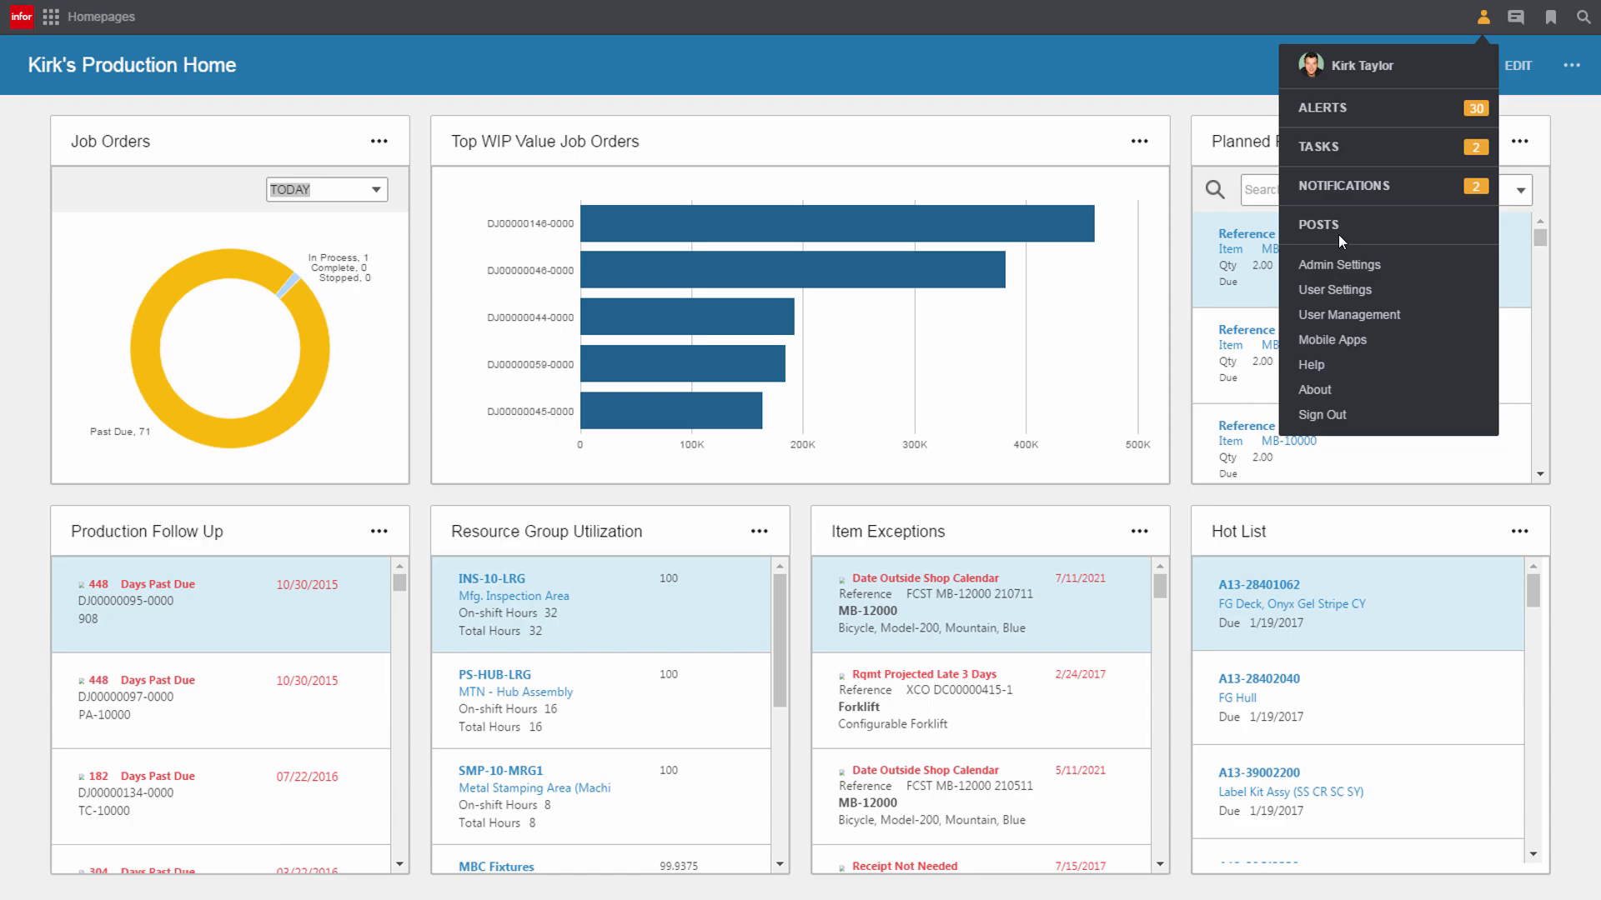
pyautogui.click(1317, 223)
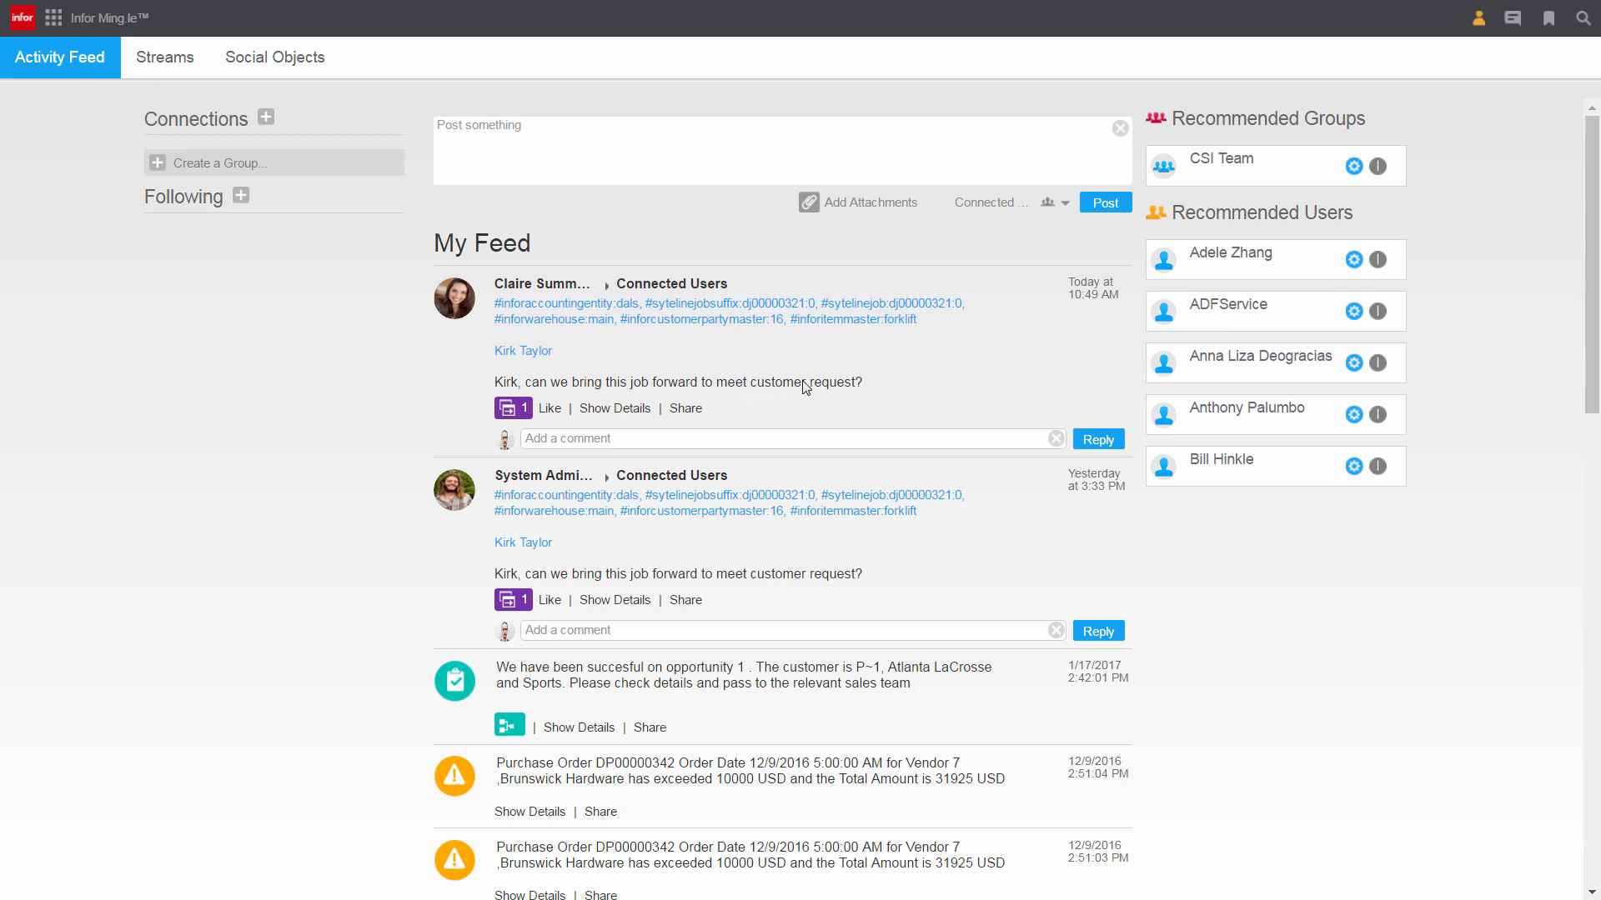
pyautogui.moveTo(527, 413)
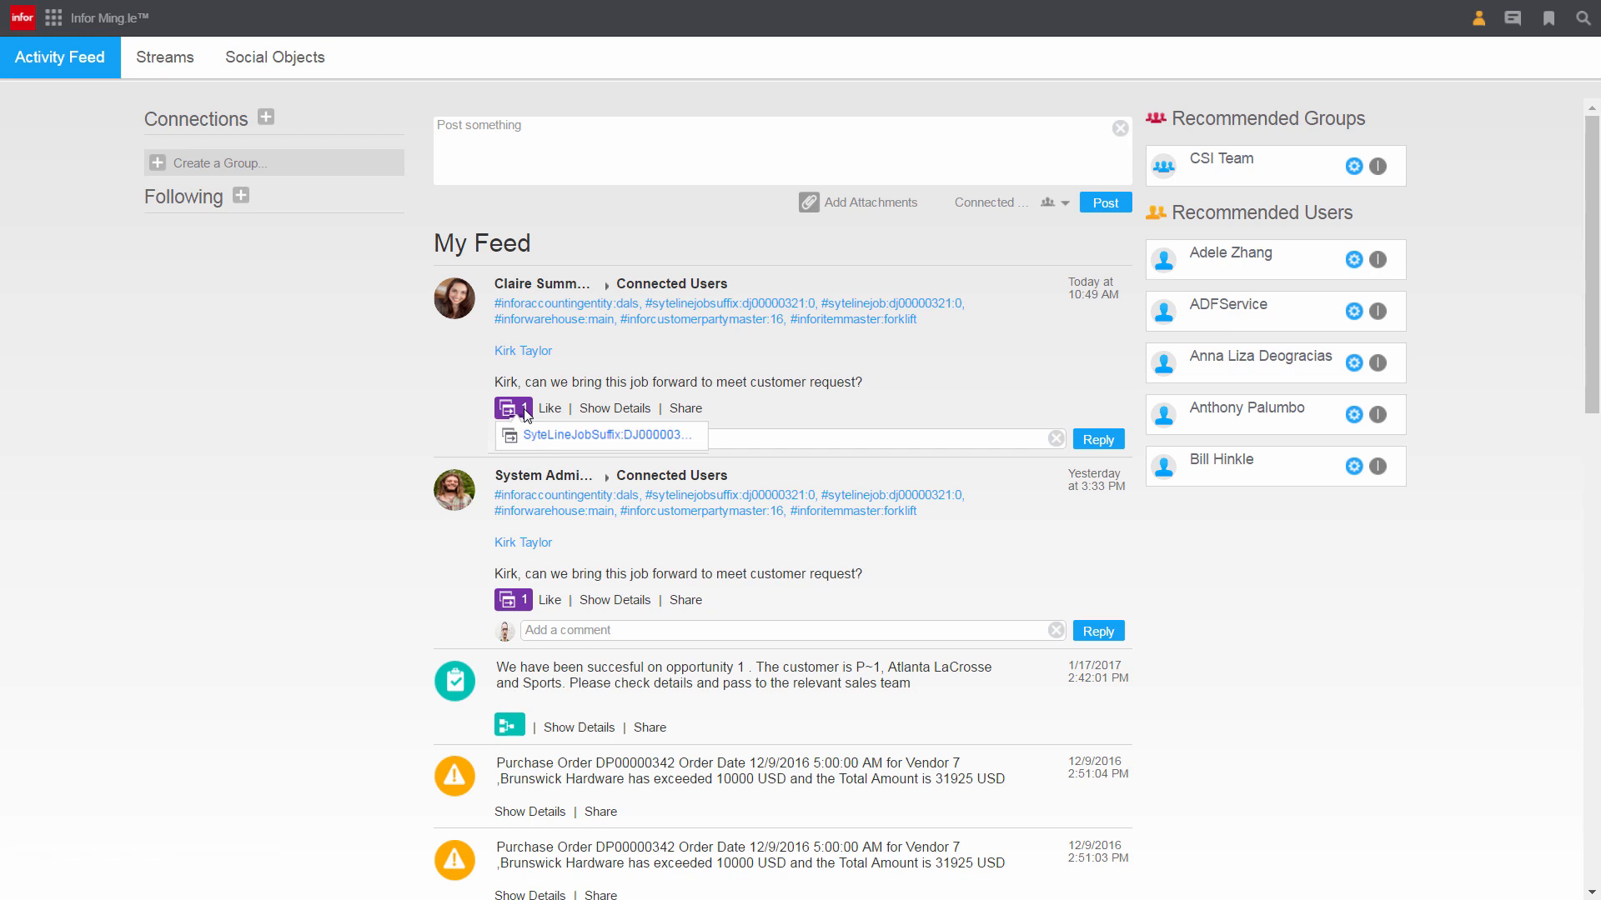
pyautogui.moveTo(555, 427)
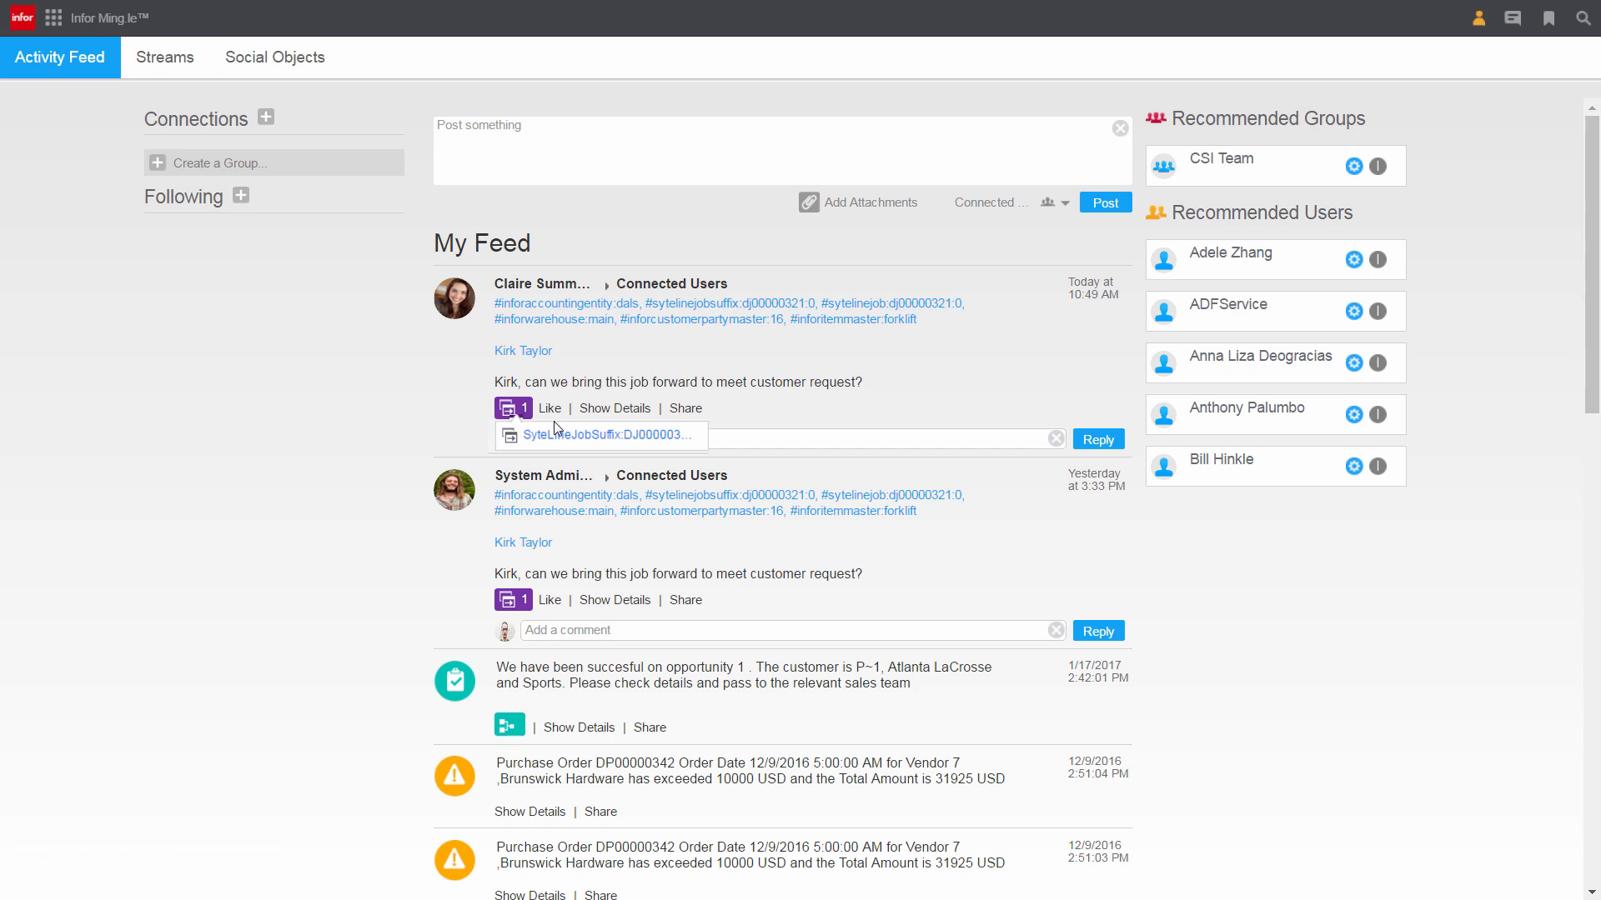
pyautogui.moveTo(607, 453)
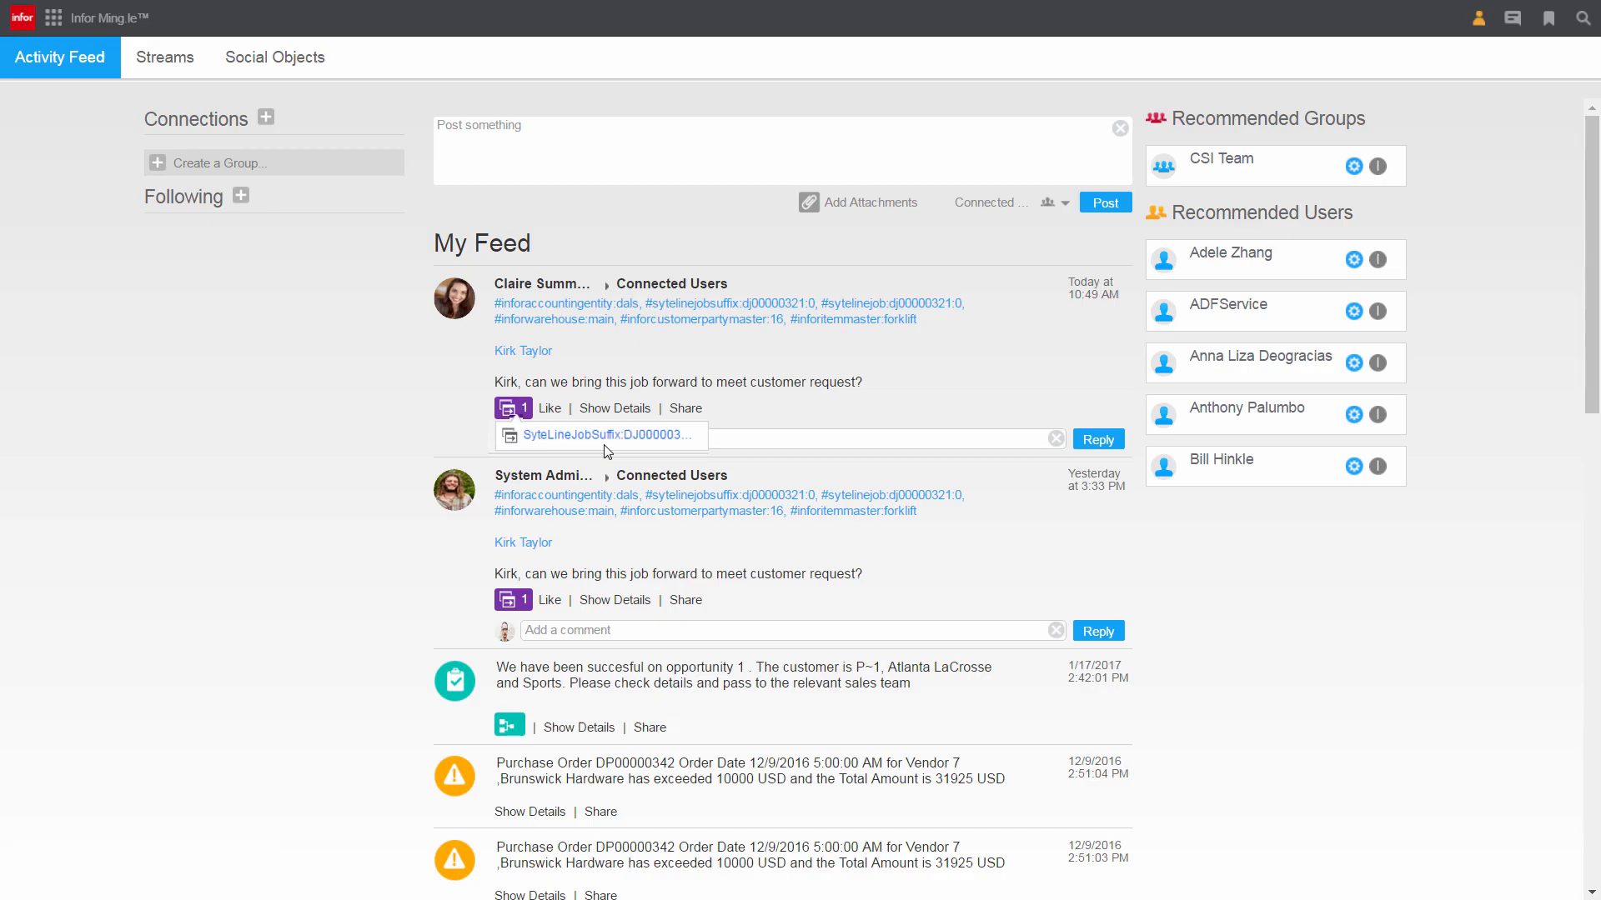
# Open job order DJ00000321 from the post link and show its related forms
pyautogui.click(607, 434)
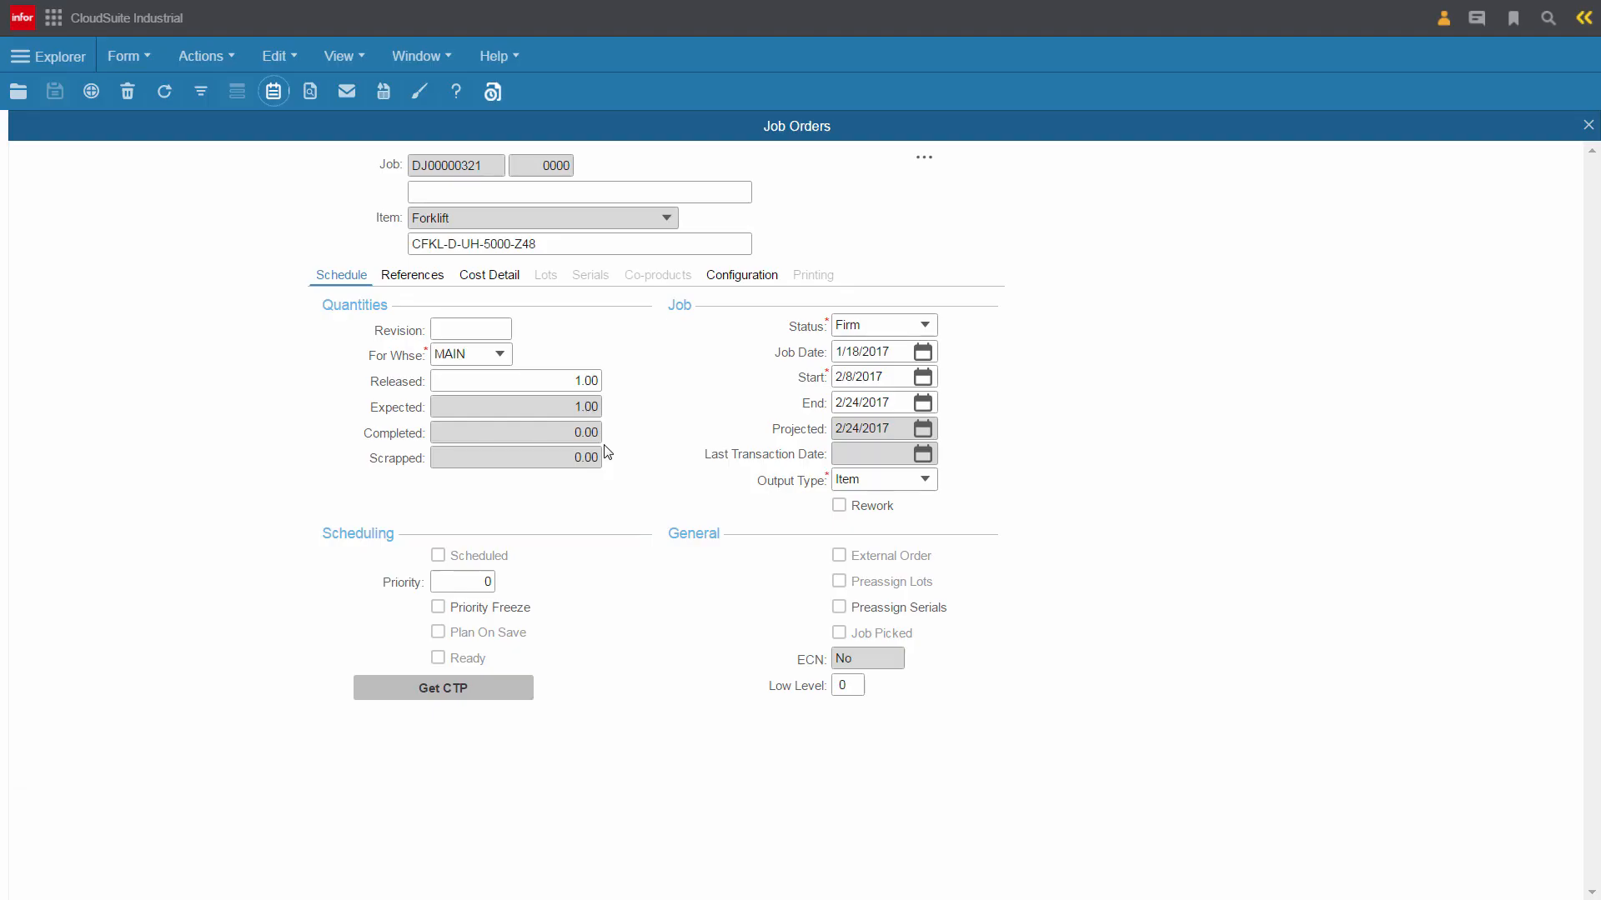
pyautogui.moveTo(682, 340)
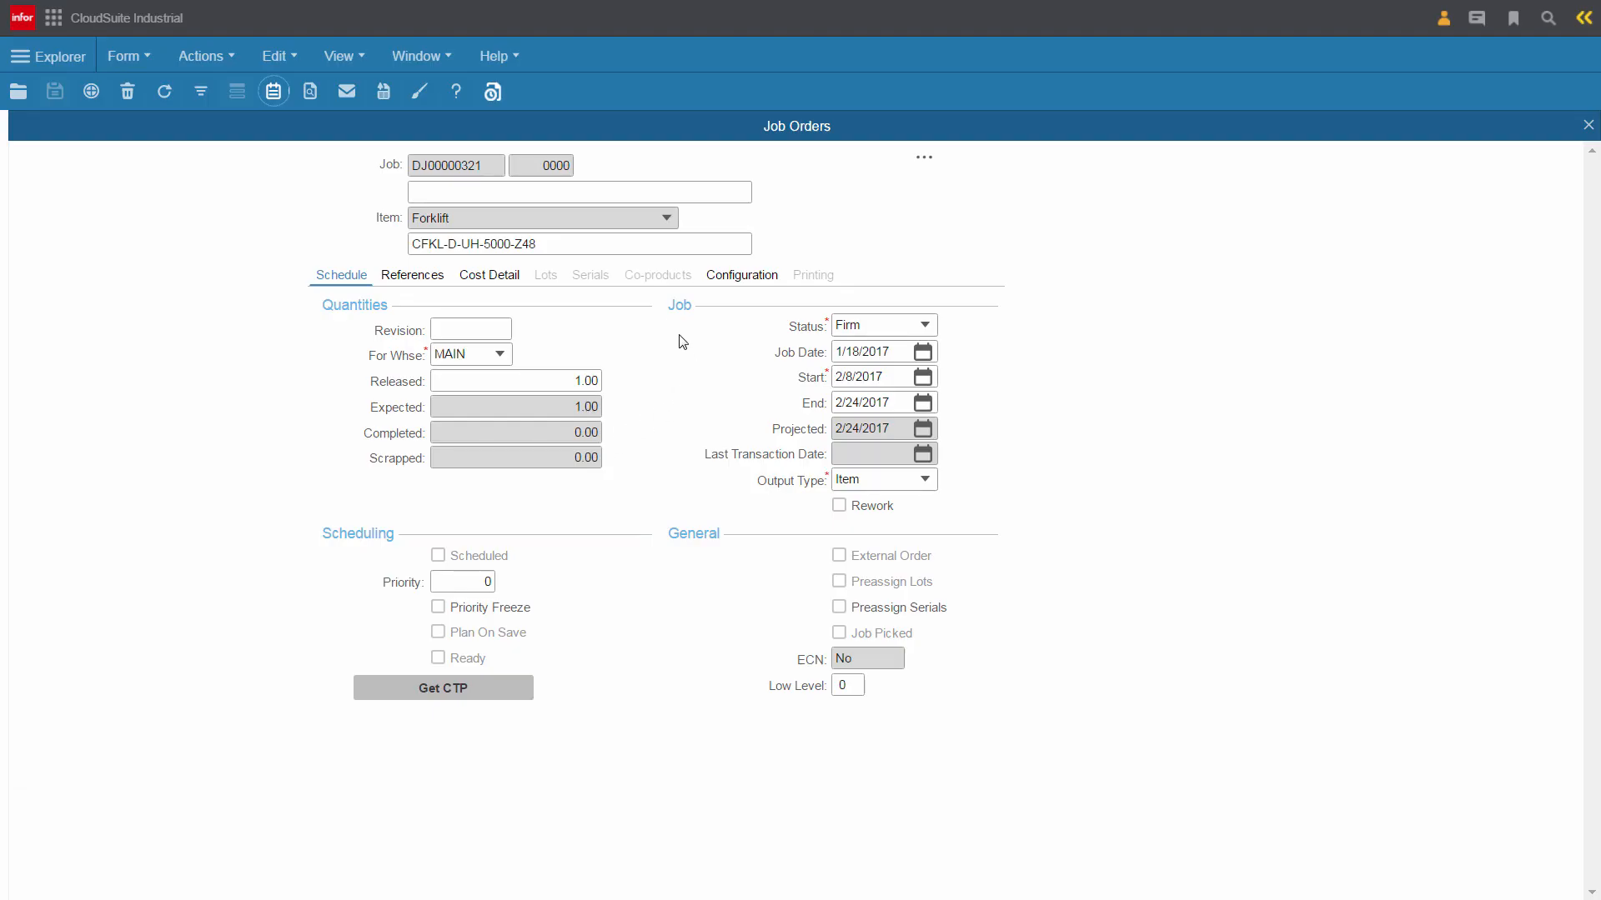
pyautogui.moveTo(450, 220)
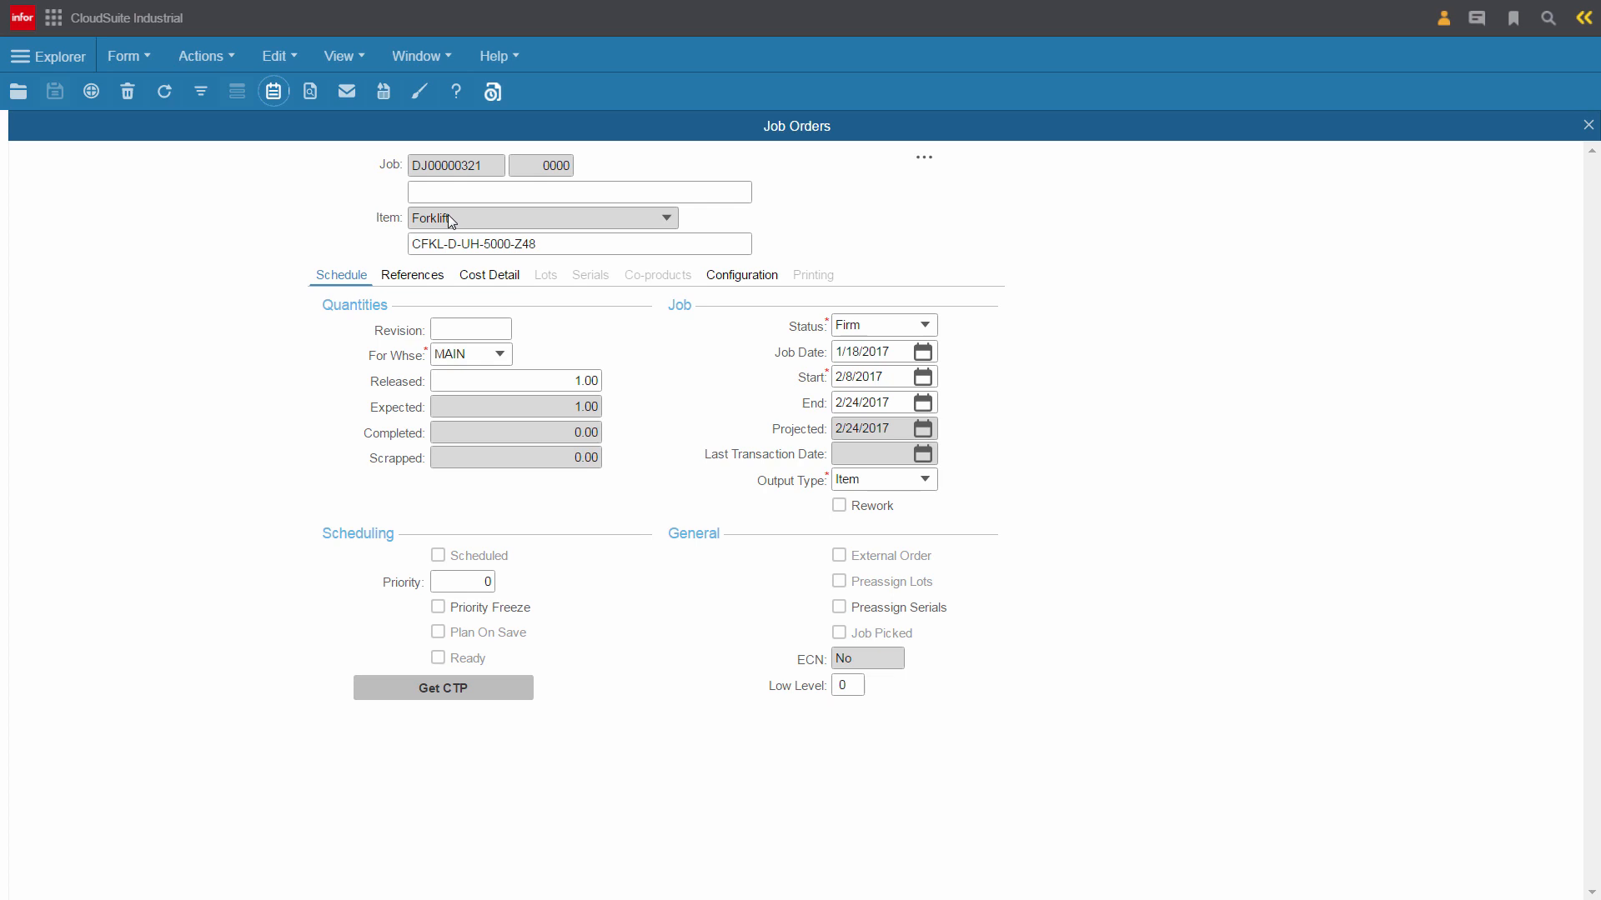
pyautogui.moveTo(898, 160)
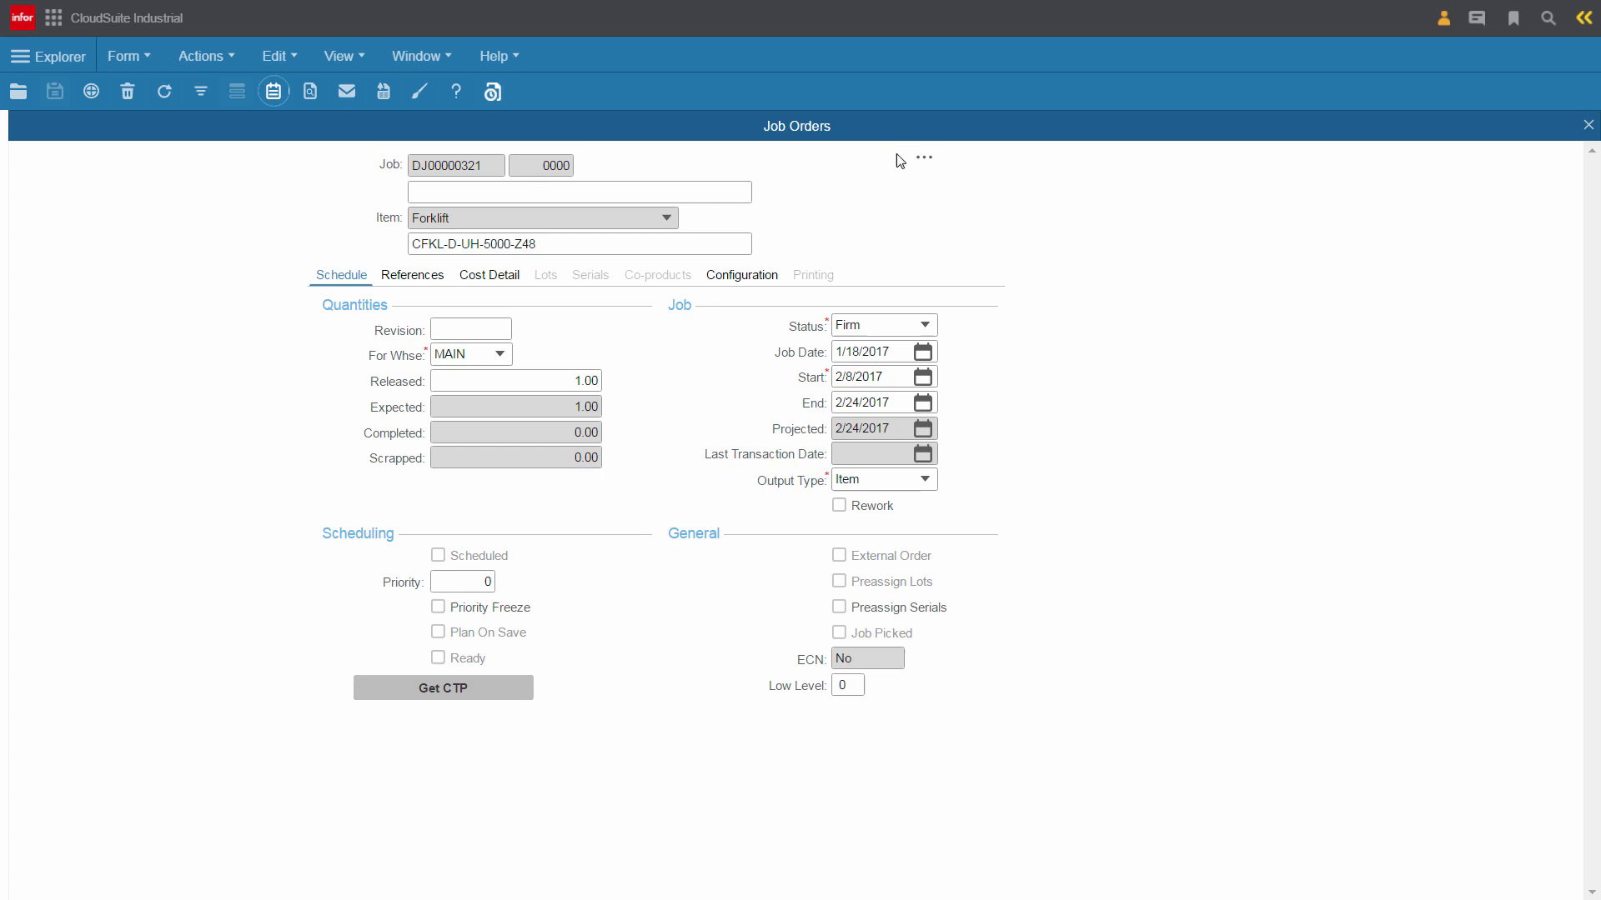
pyautogui.click(924, 158)
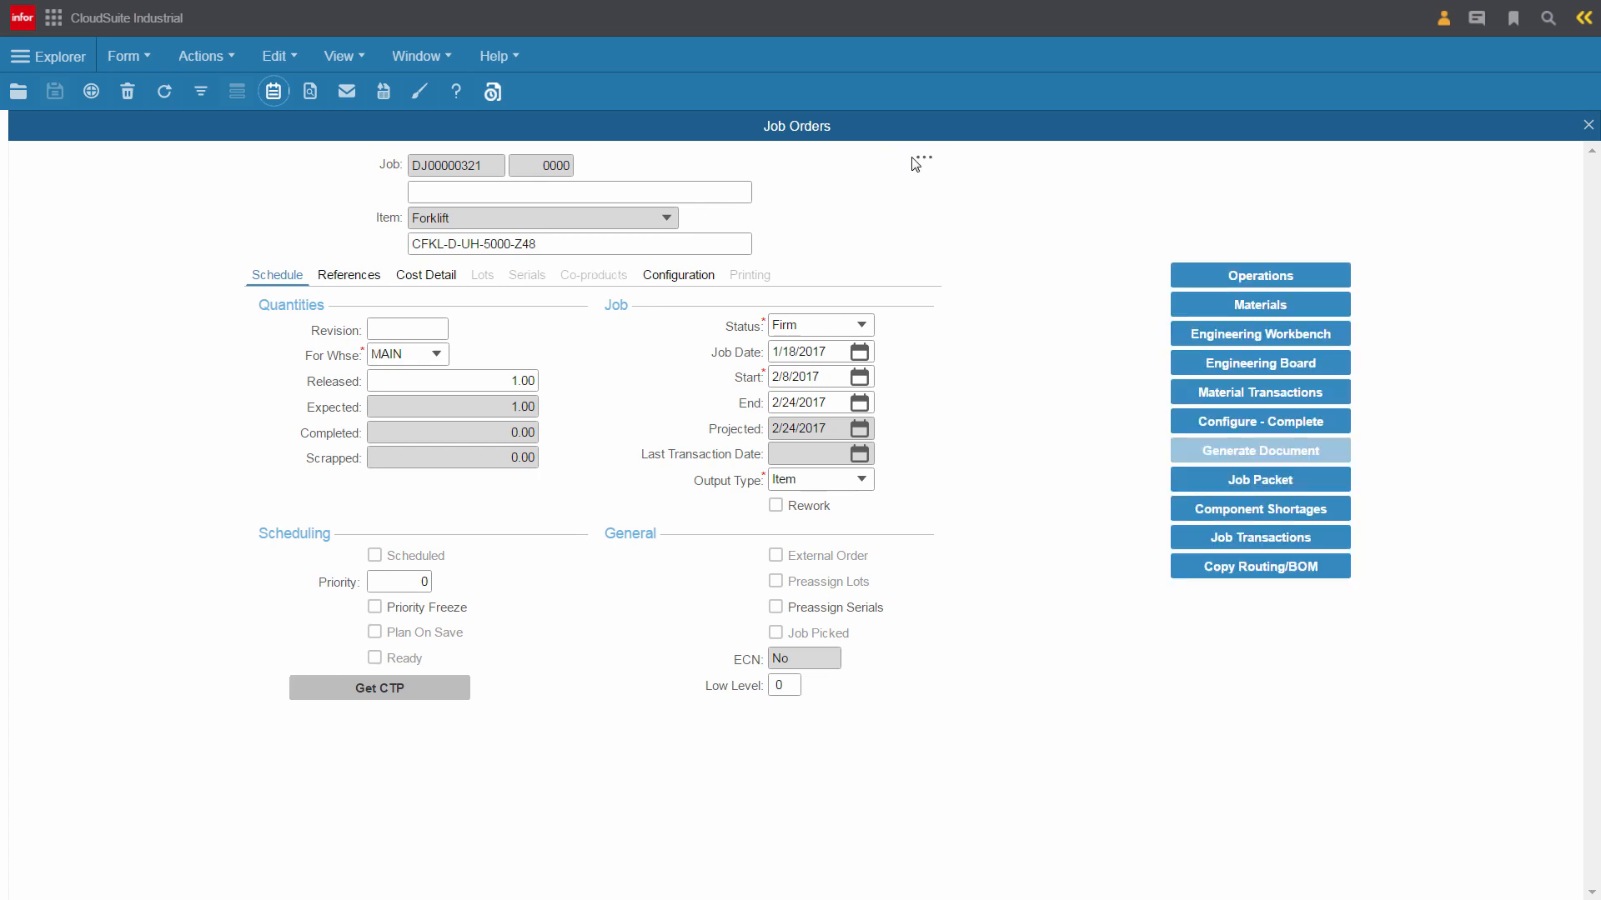
pyautogui.moveTo(1314, 380)
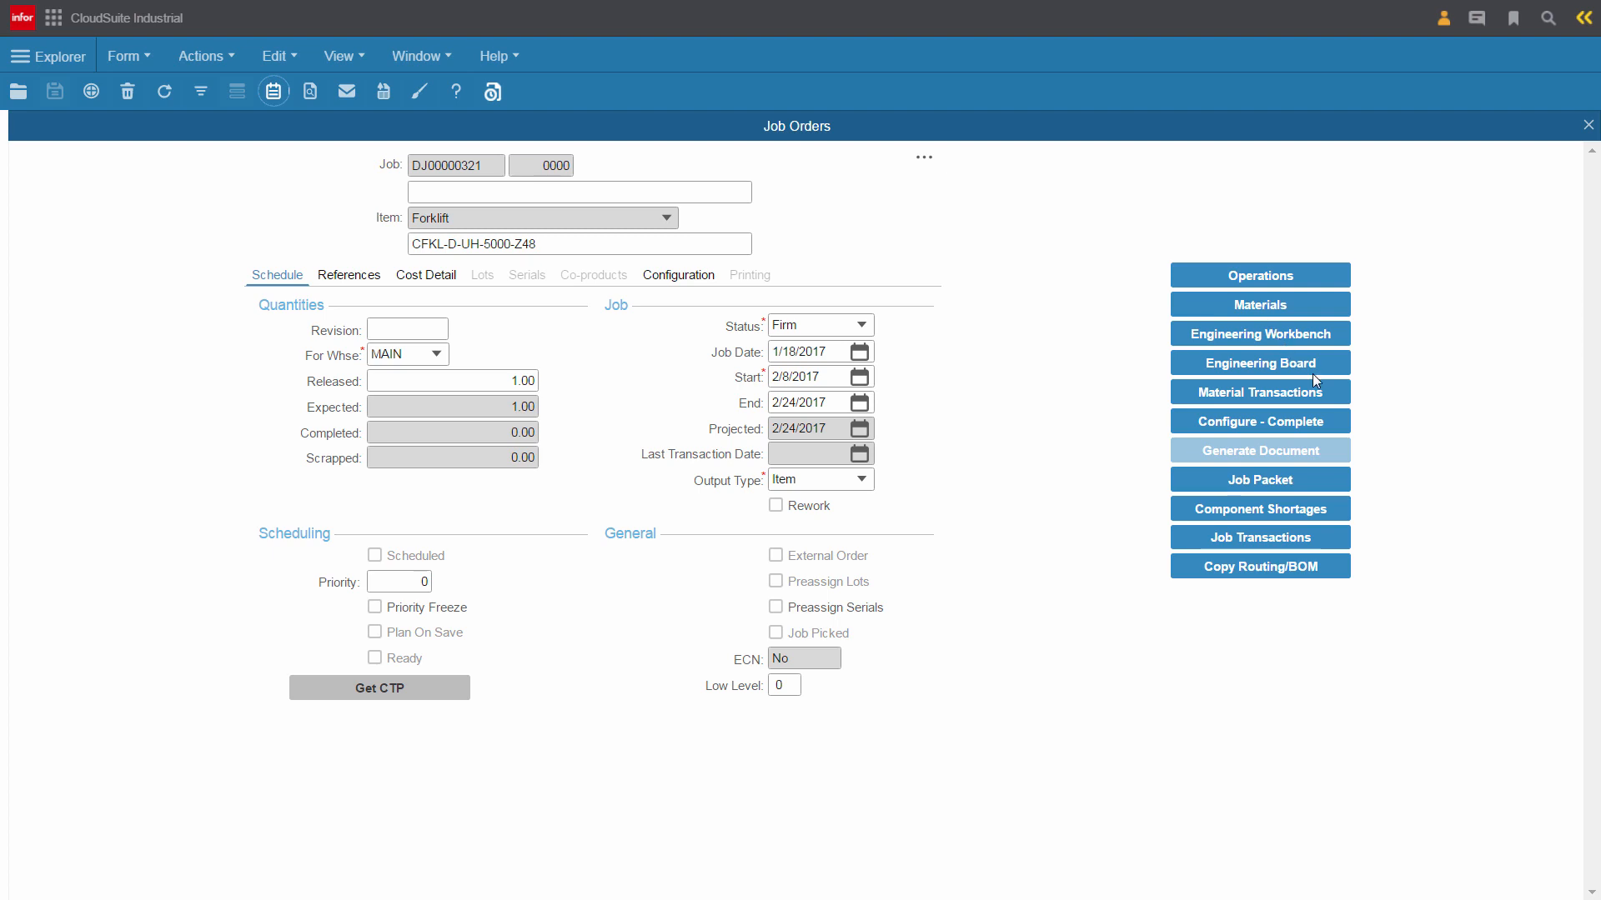
# View the job's Engineering Board and expand material FL-42000 to see the Diesel Fuel Tank details
pyautogui.click(1261, 363)
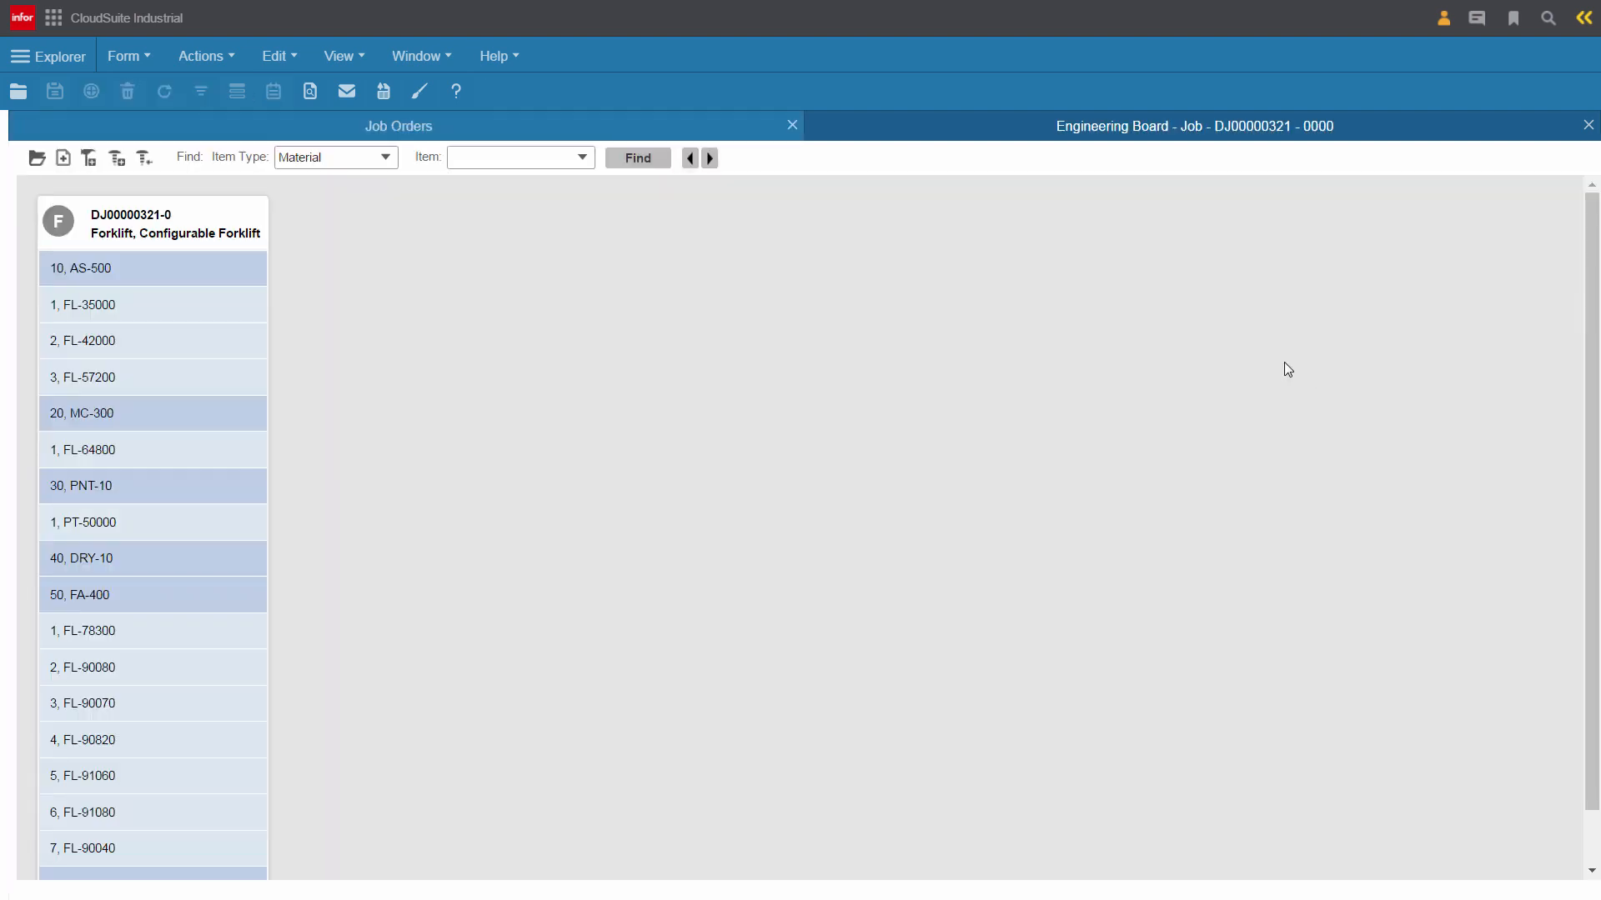
pyautogui.moveTo(220, 317)
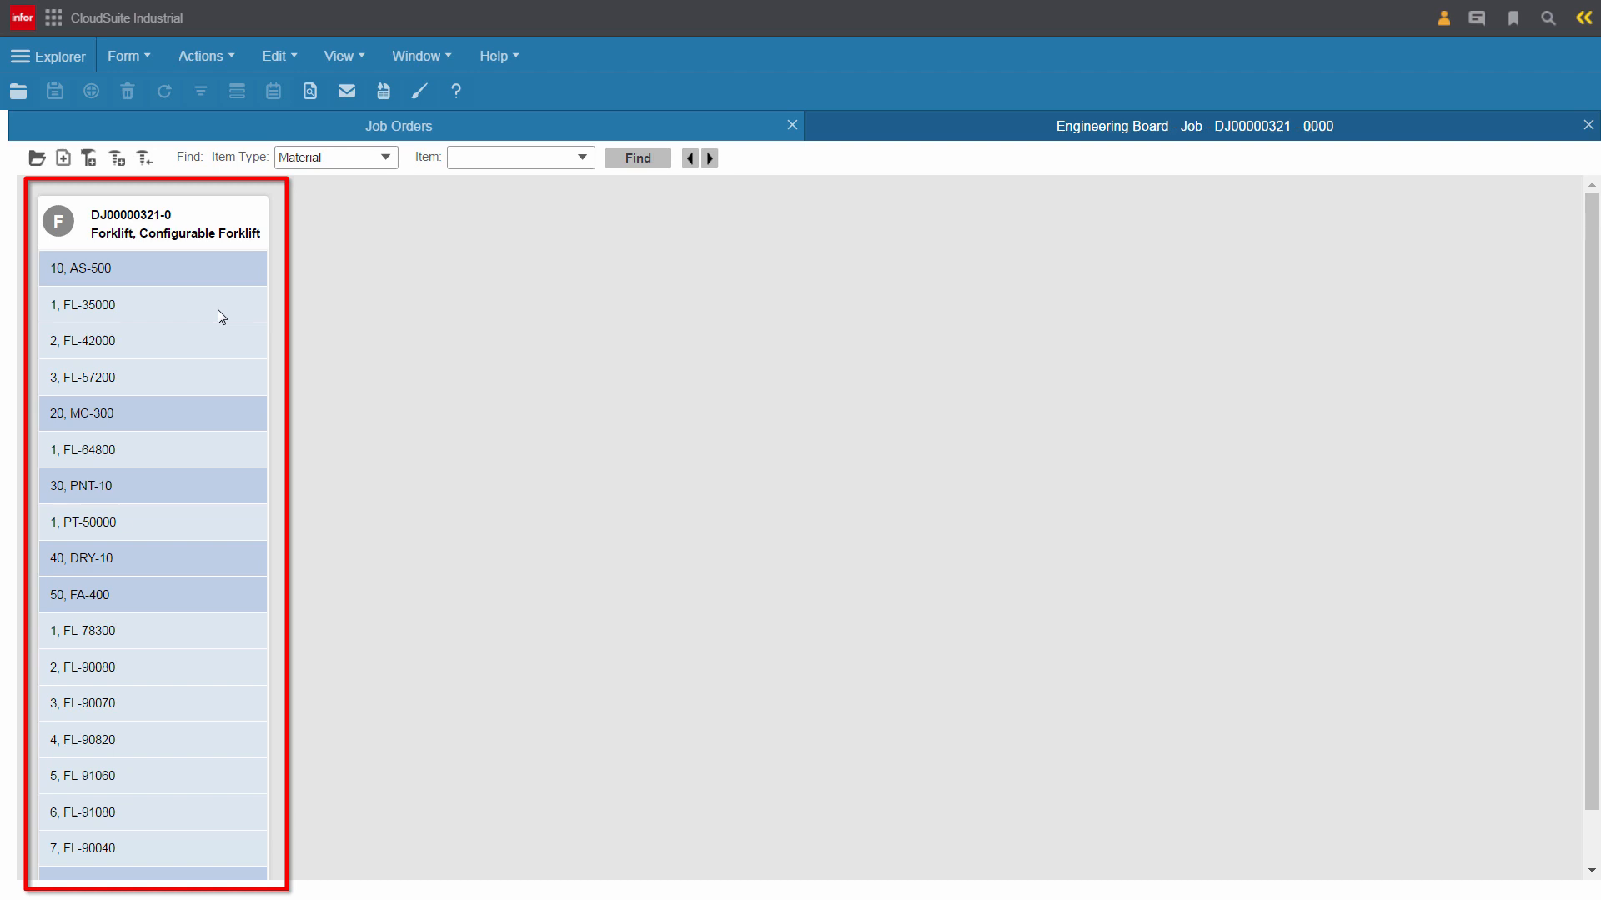
pyautogui.click(83, 305)
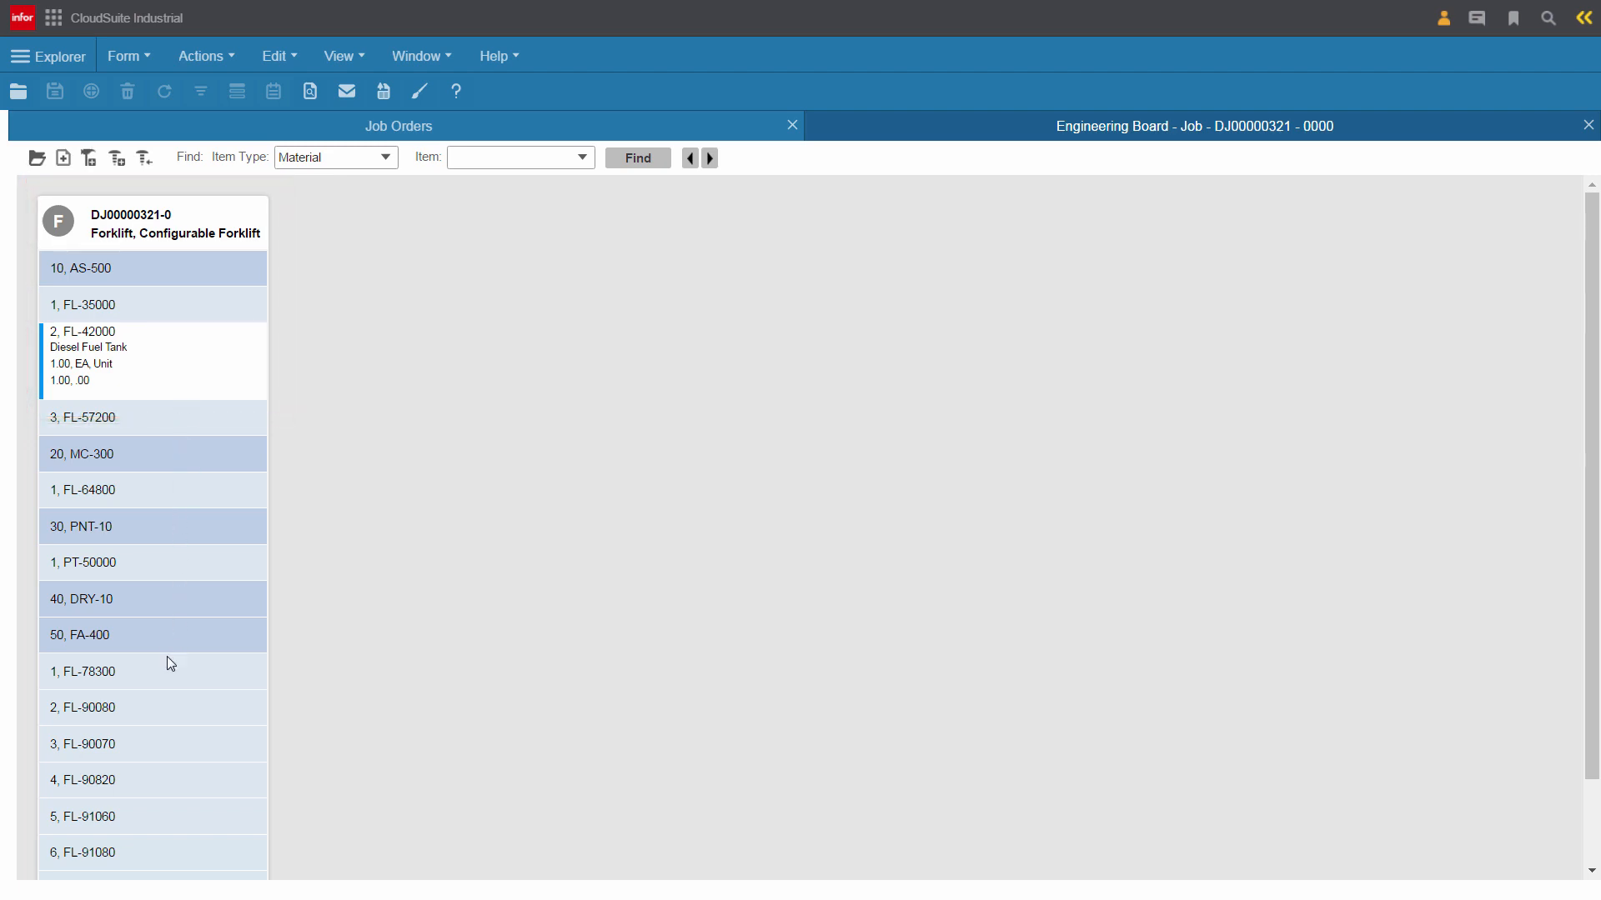
pyautogui.moveTo(180, 612)
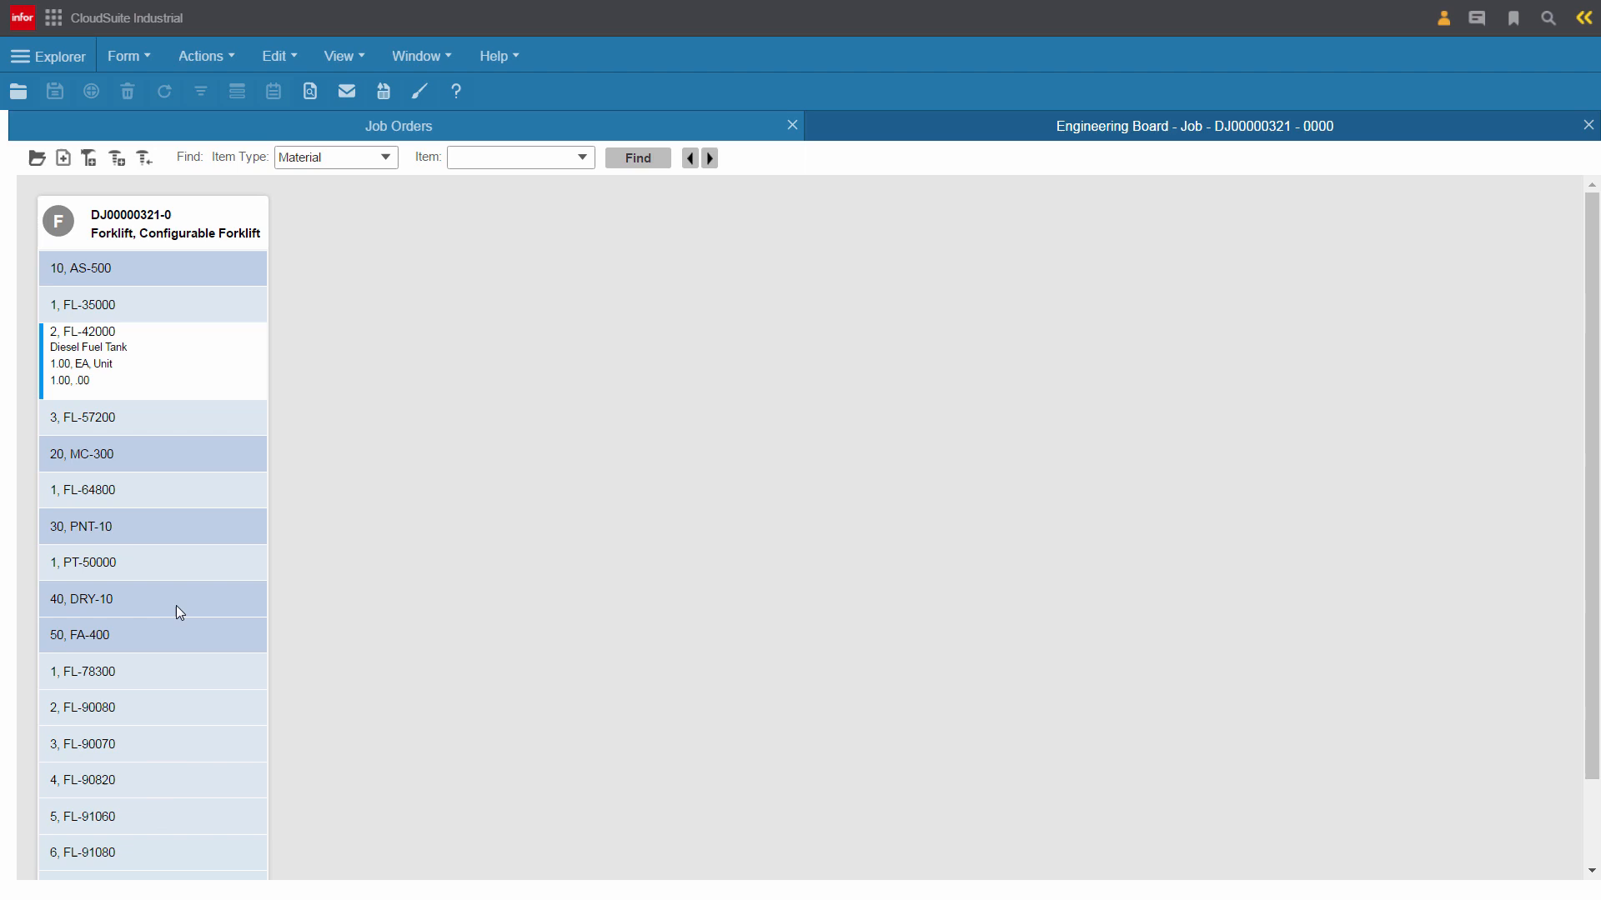
pyautogui.moveTo(752, 537)
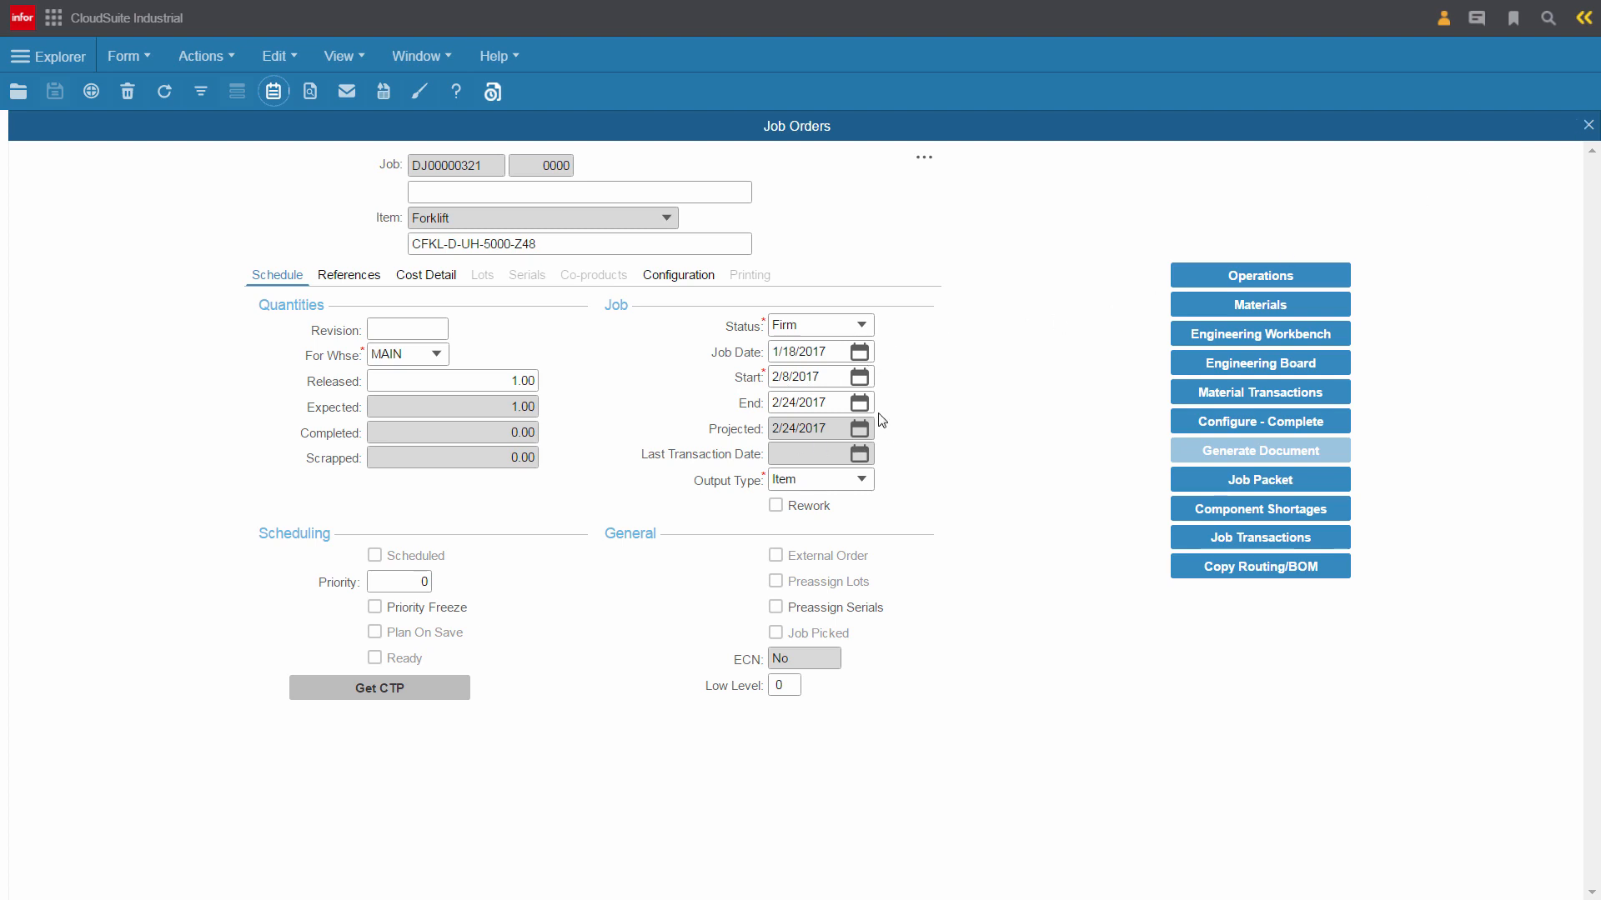
pyautogui.moveTo(440, 690)
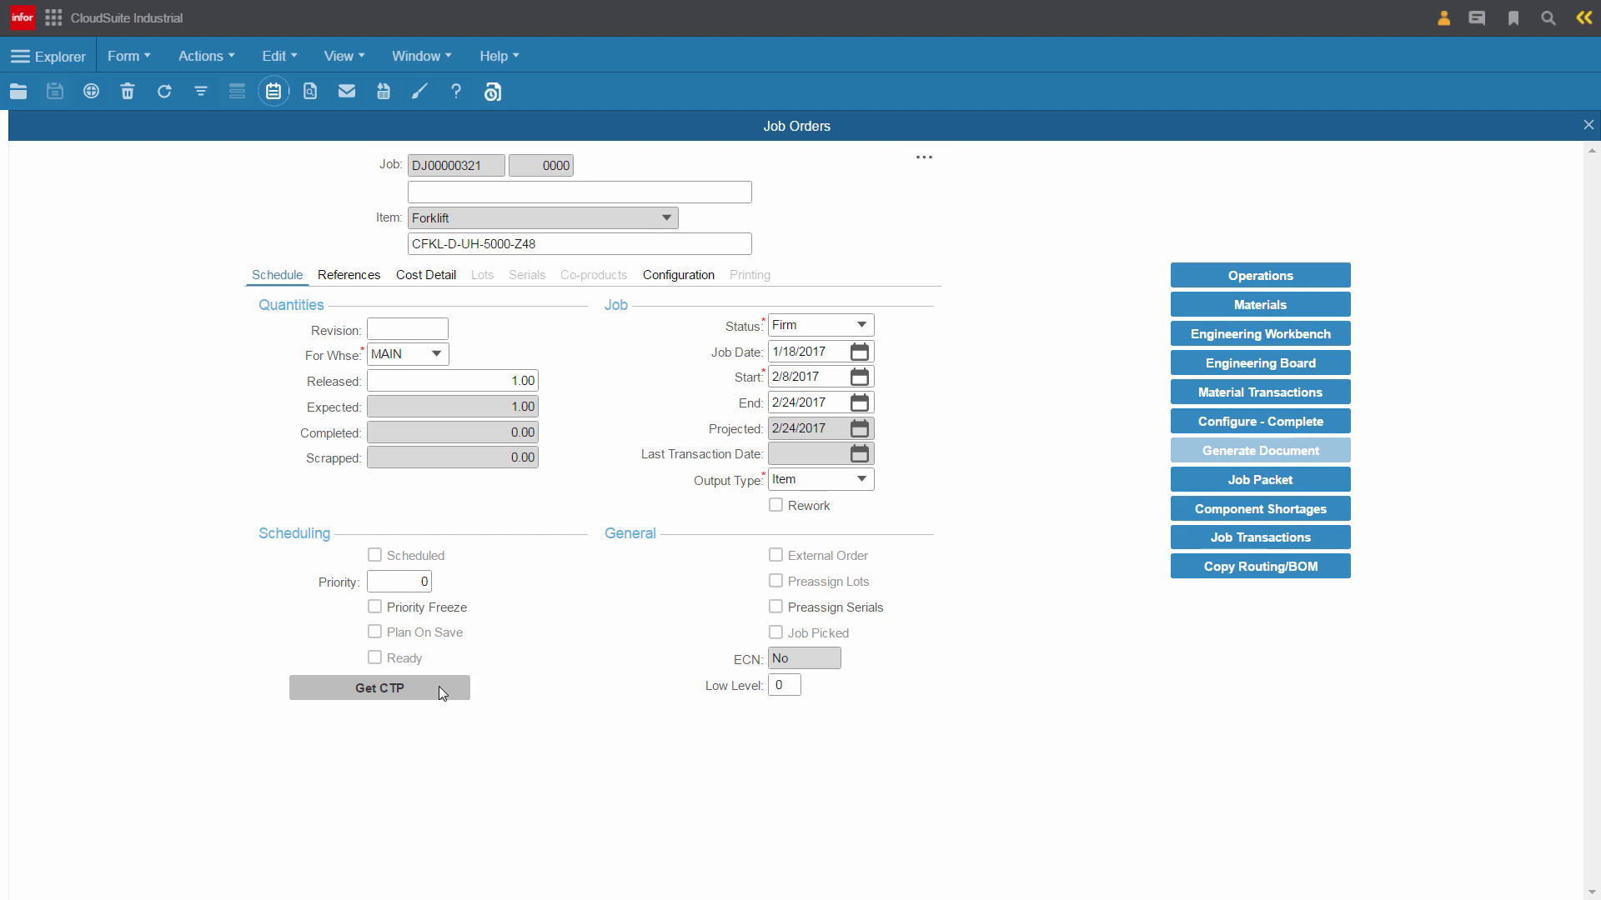
# Run Get CTP on the job, which proposes 2/24/2017 as the end date
pyautogui.click(378, 687)
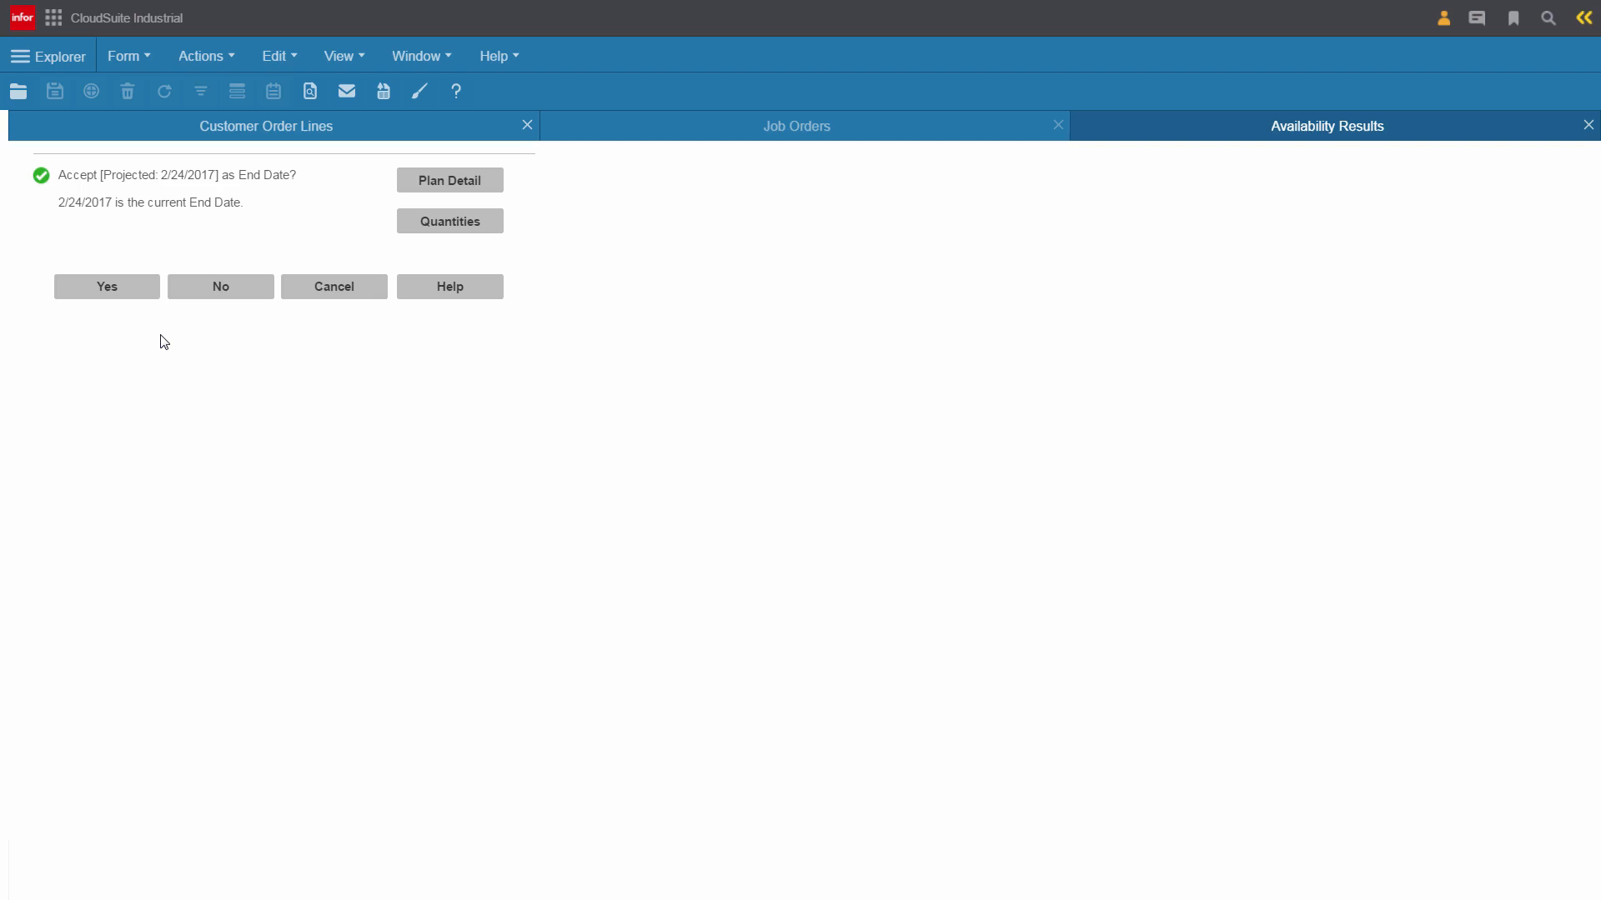
pyautogui.moveTo(460, 188)
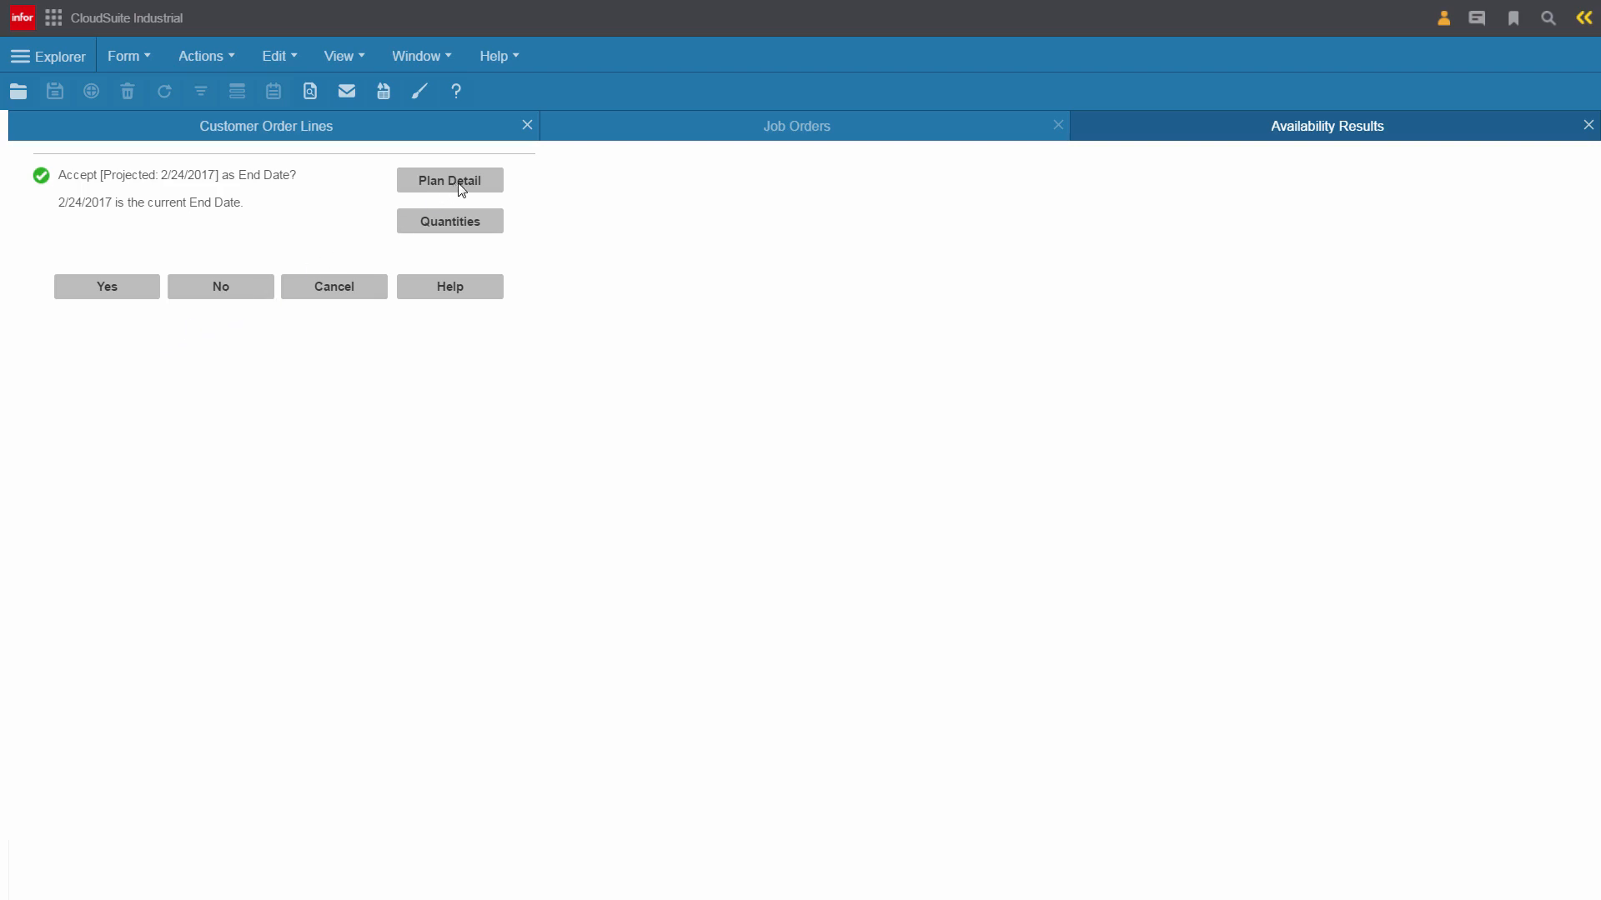
# View the Plan Detail Chart of the job's operations and components for February 2017
pyautogui.click(450, 180)
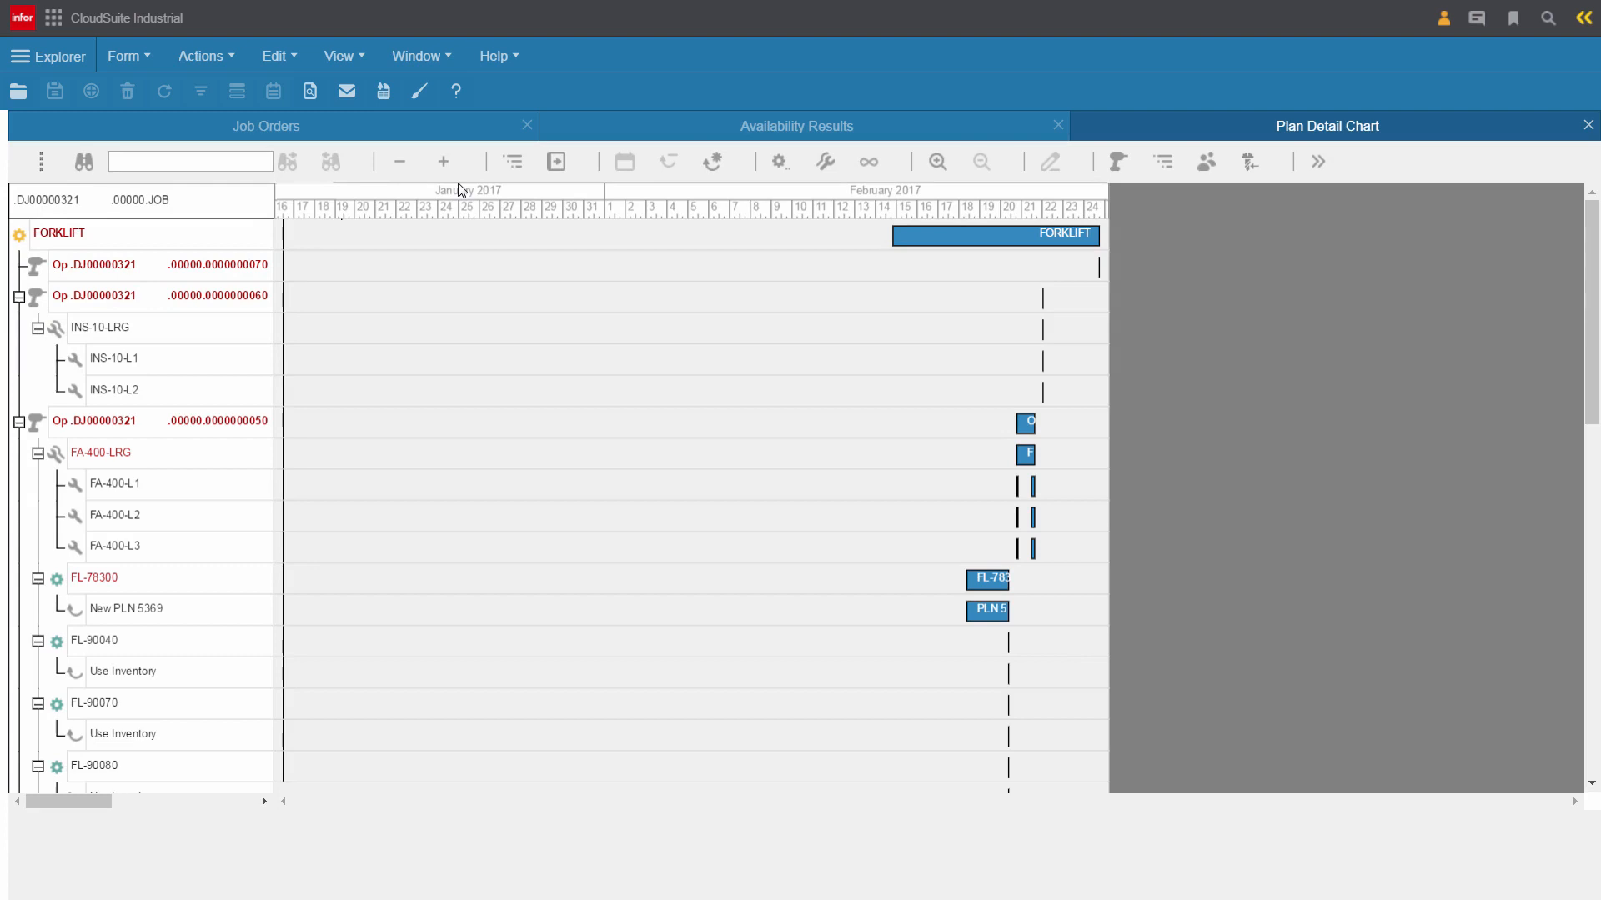
pyautogui.moveTo(83, 490)
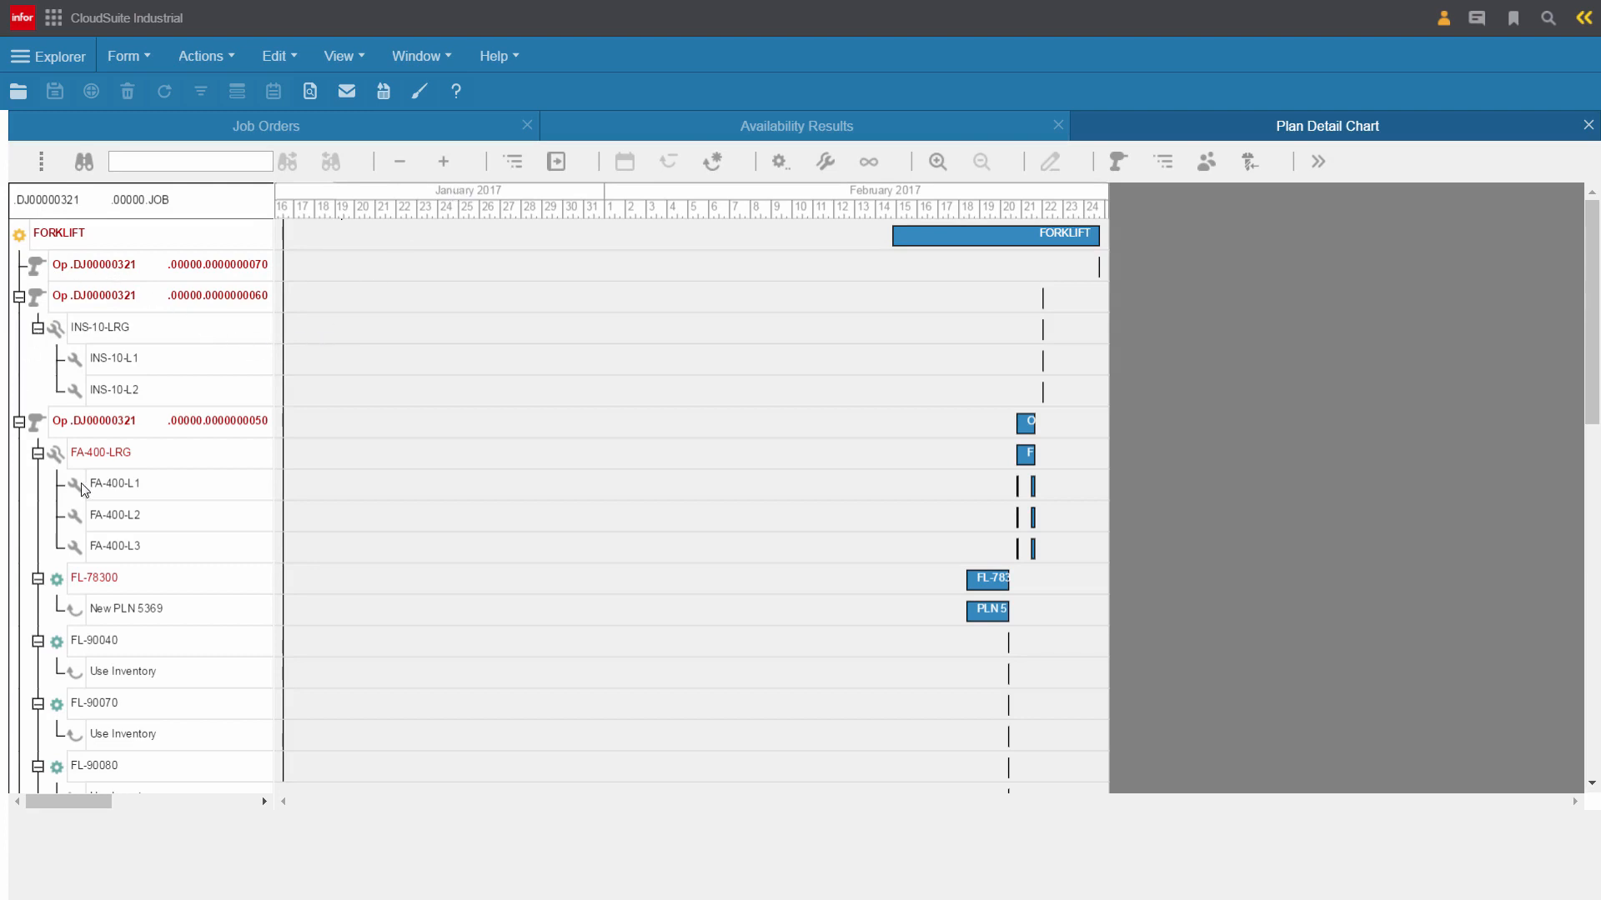
pyautogui.moveTo(185, 548)
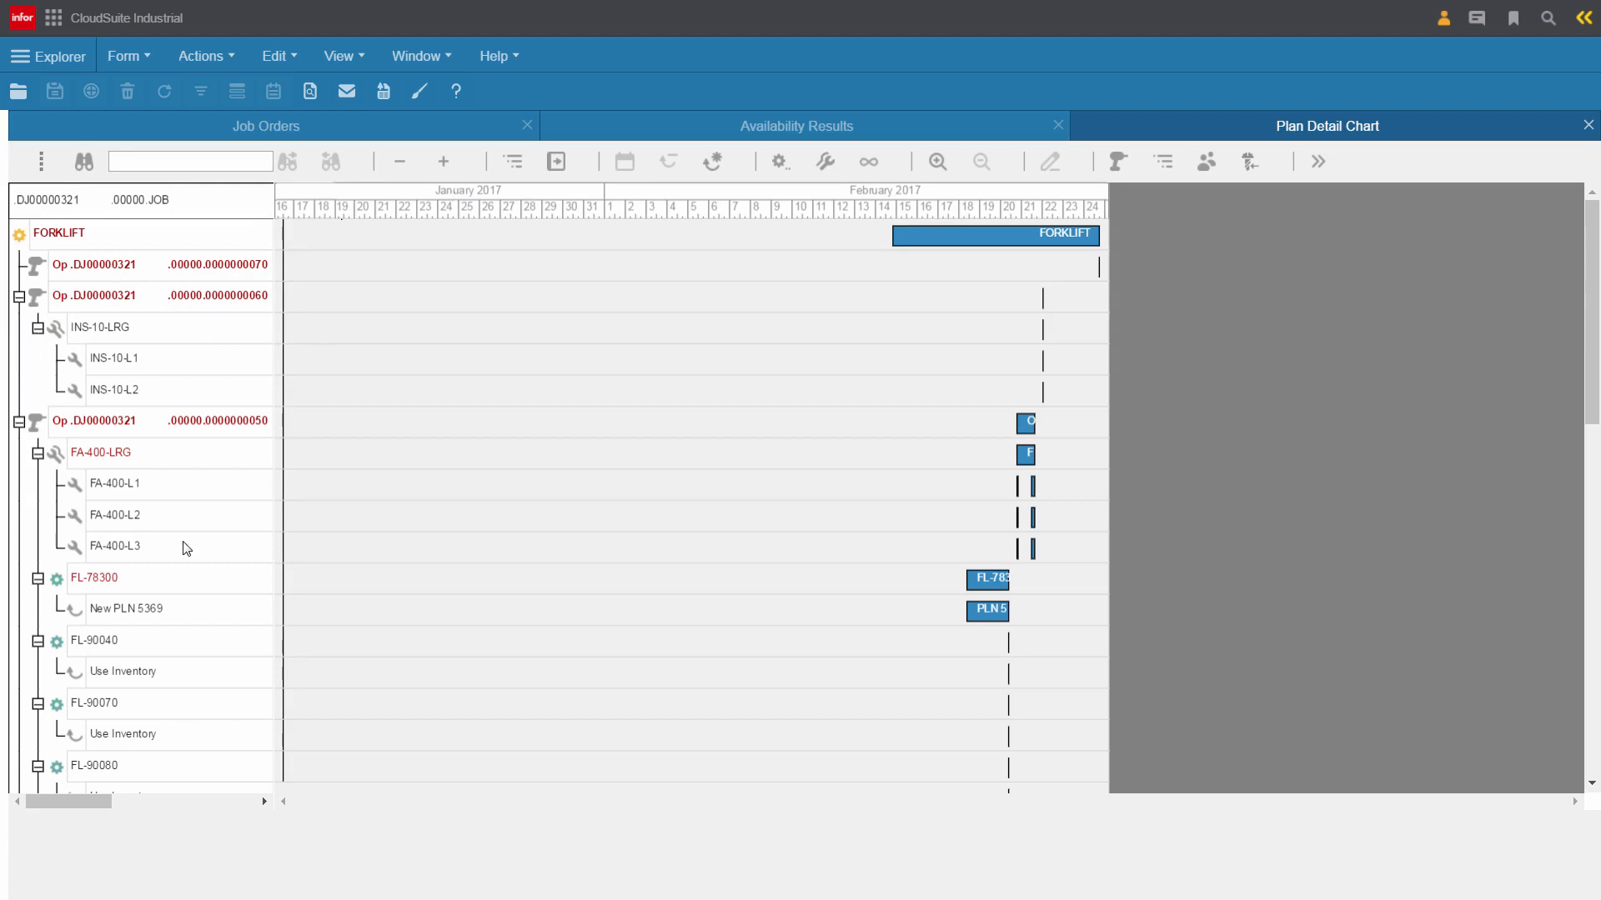
pyautogui.moveTo(900, 356)
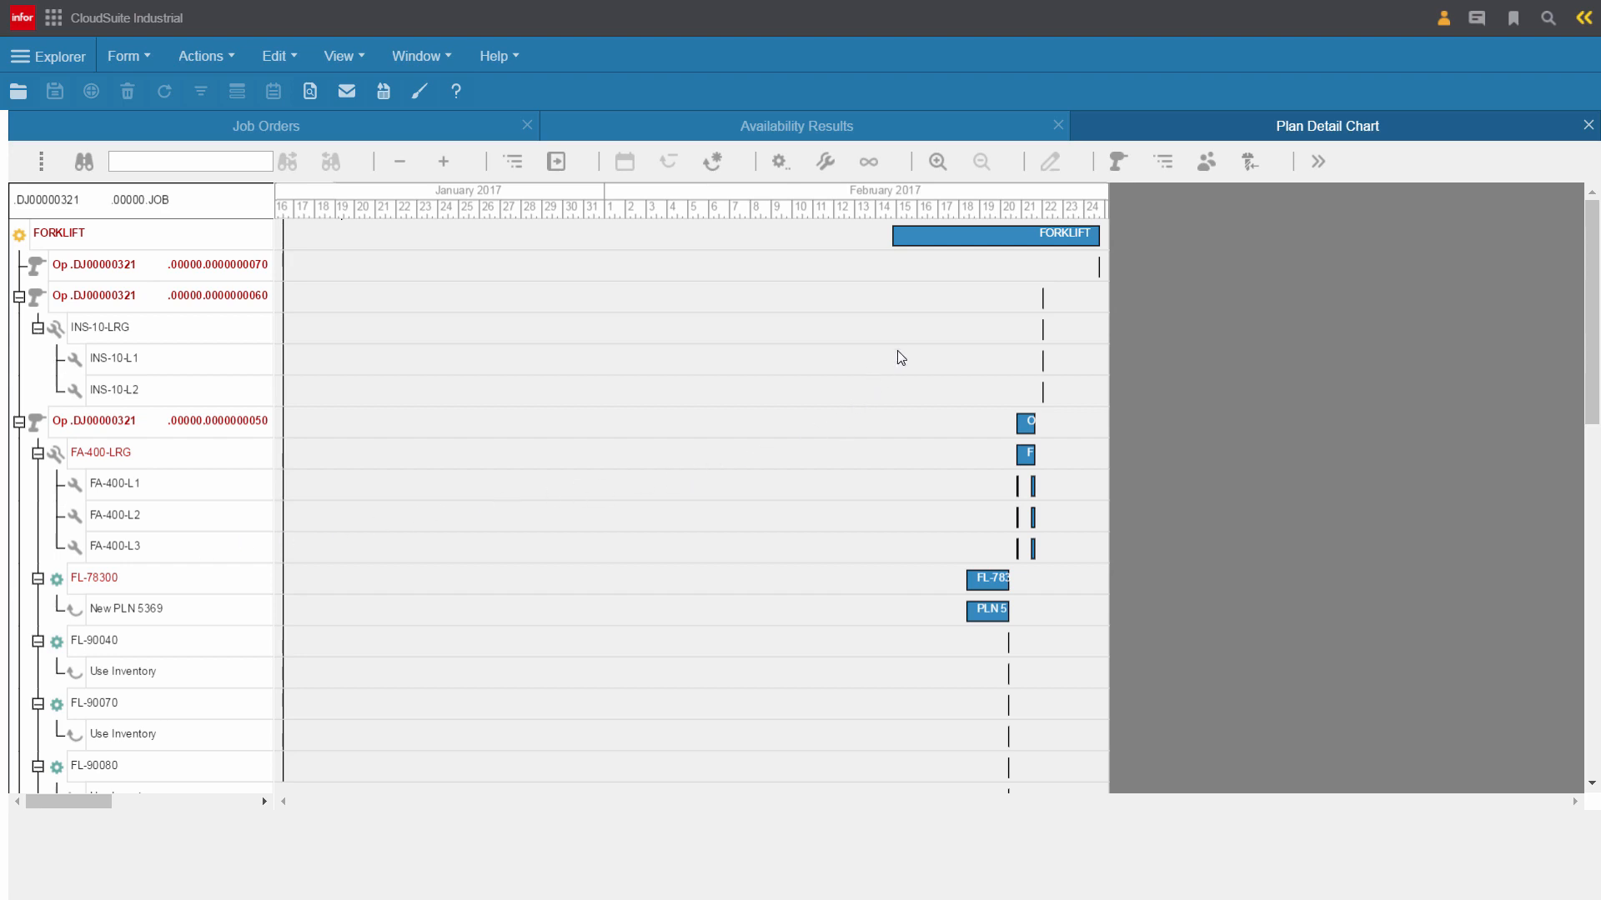
pyautogui.moveTo(937, 793)
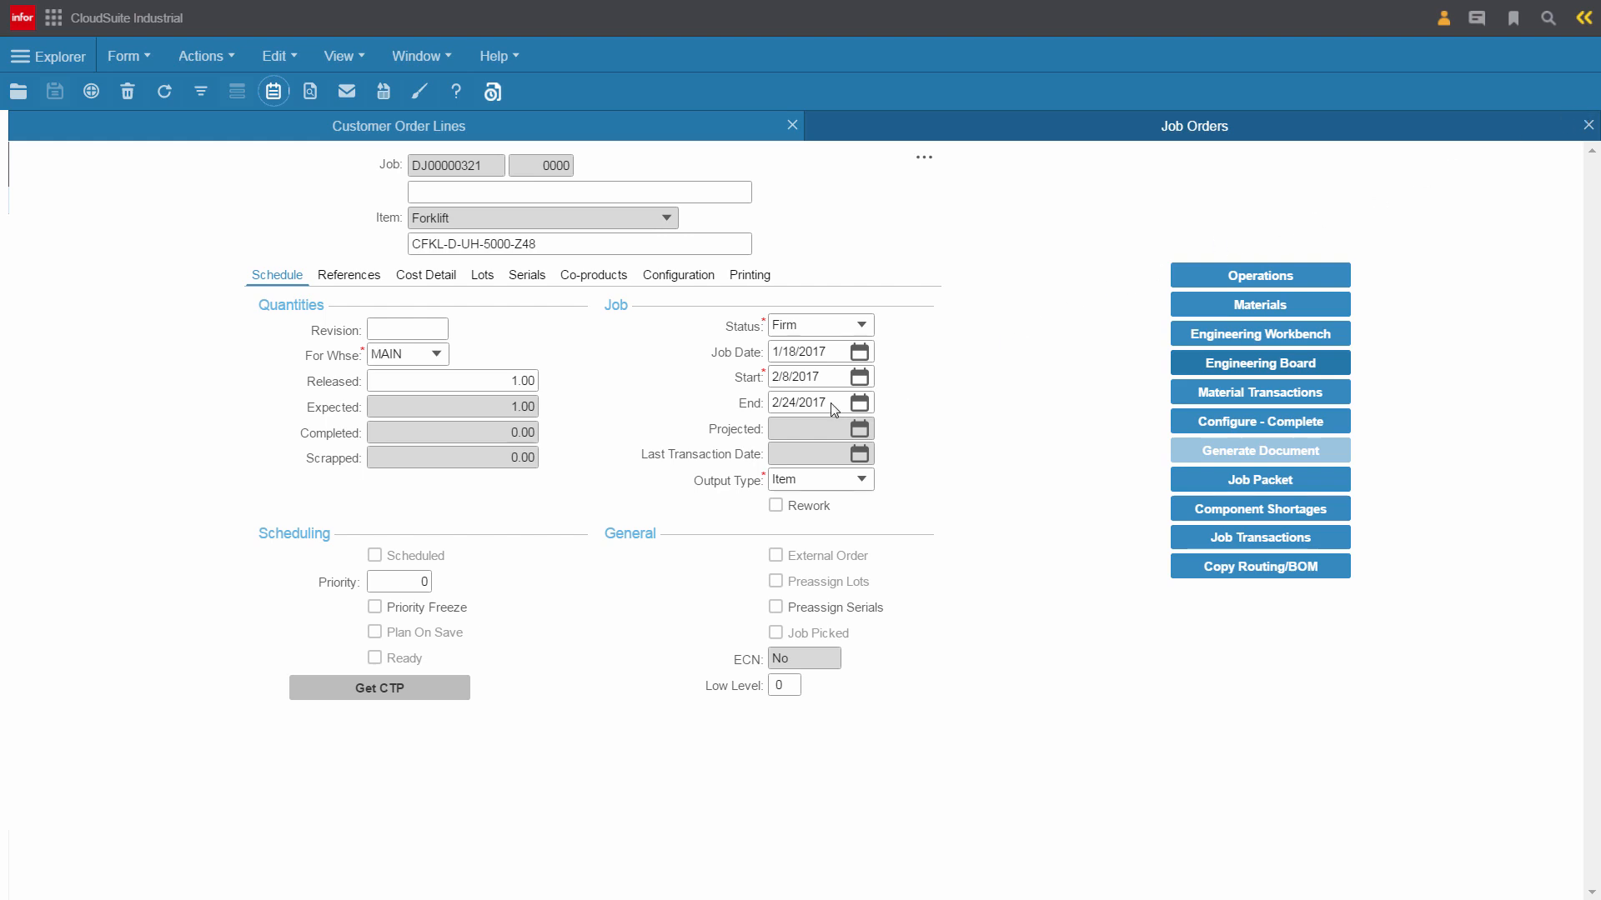
# Set the job's end date to 2/21/2017 and start date to 2/3/2017
pyautogui.click(861, 402)
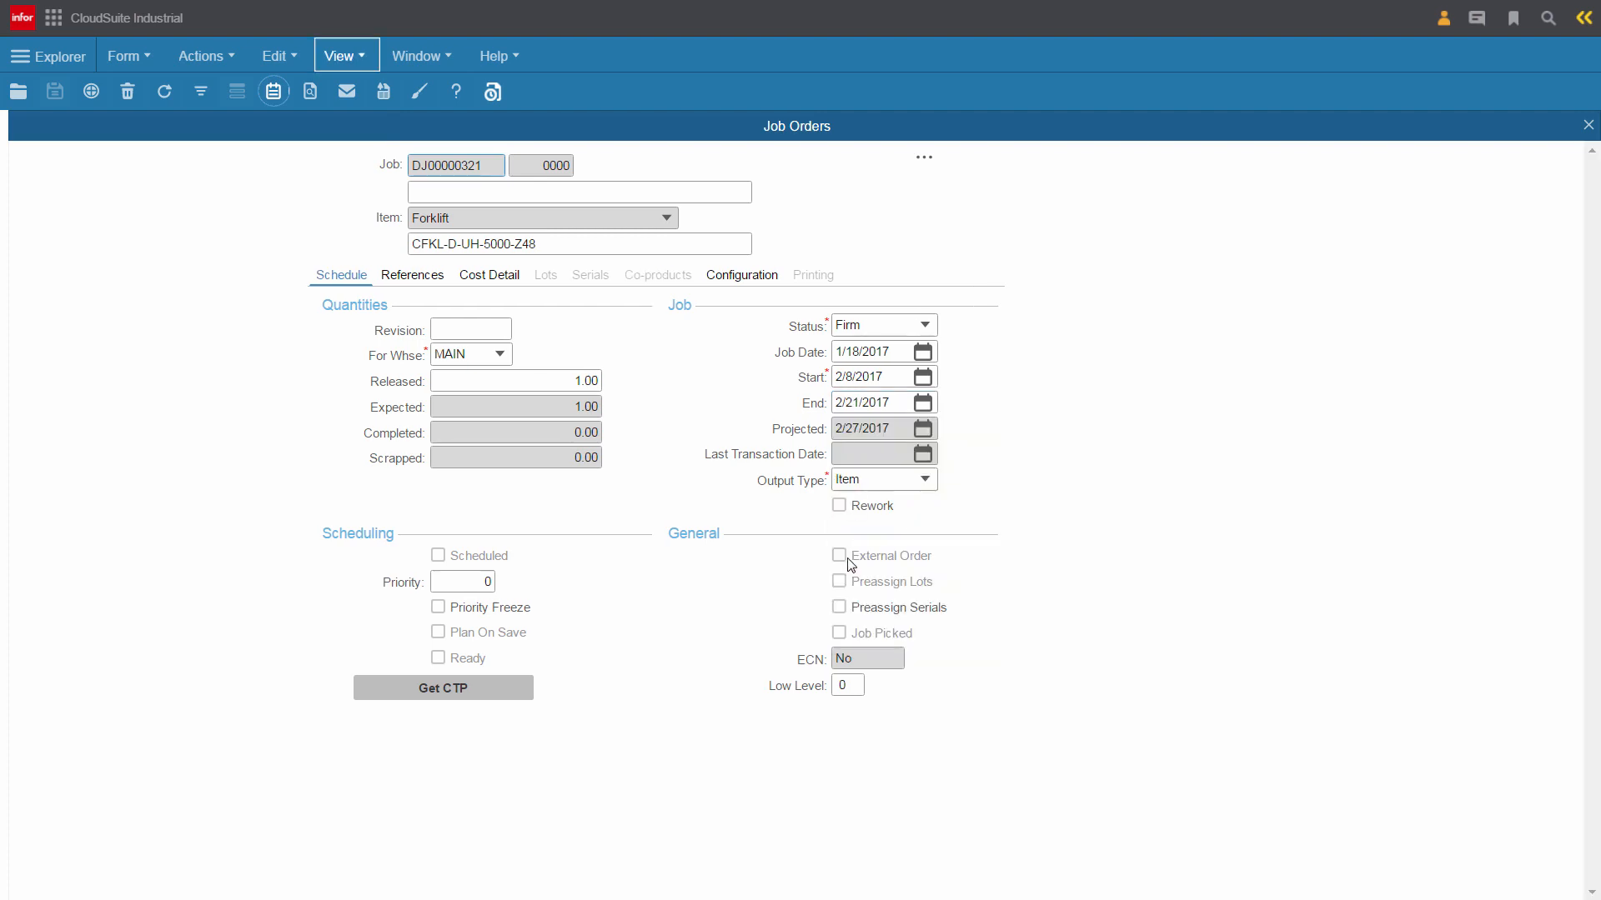
pyautogui.click(922, 377)
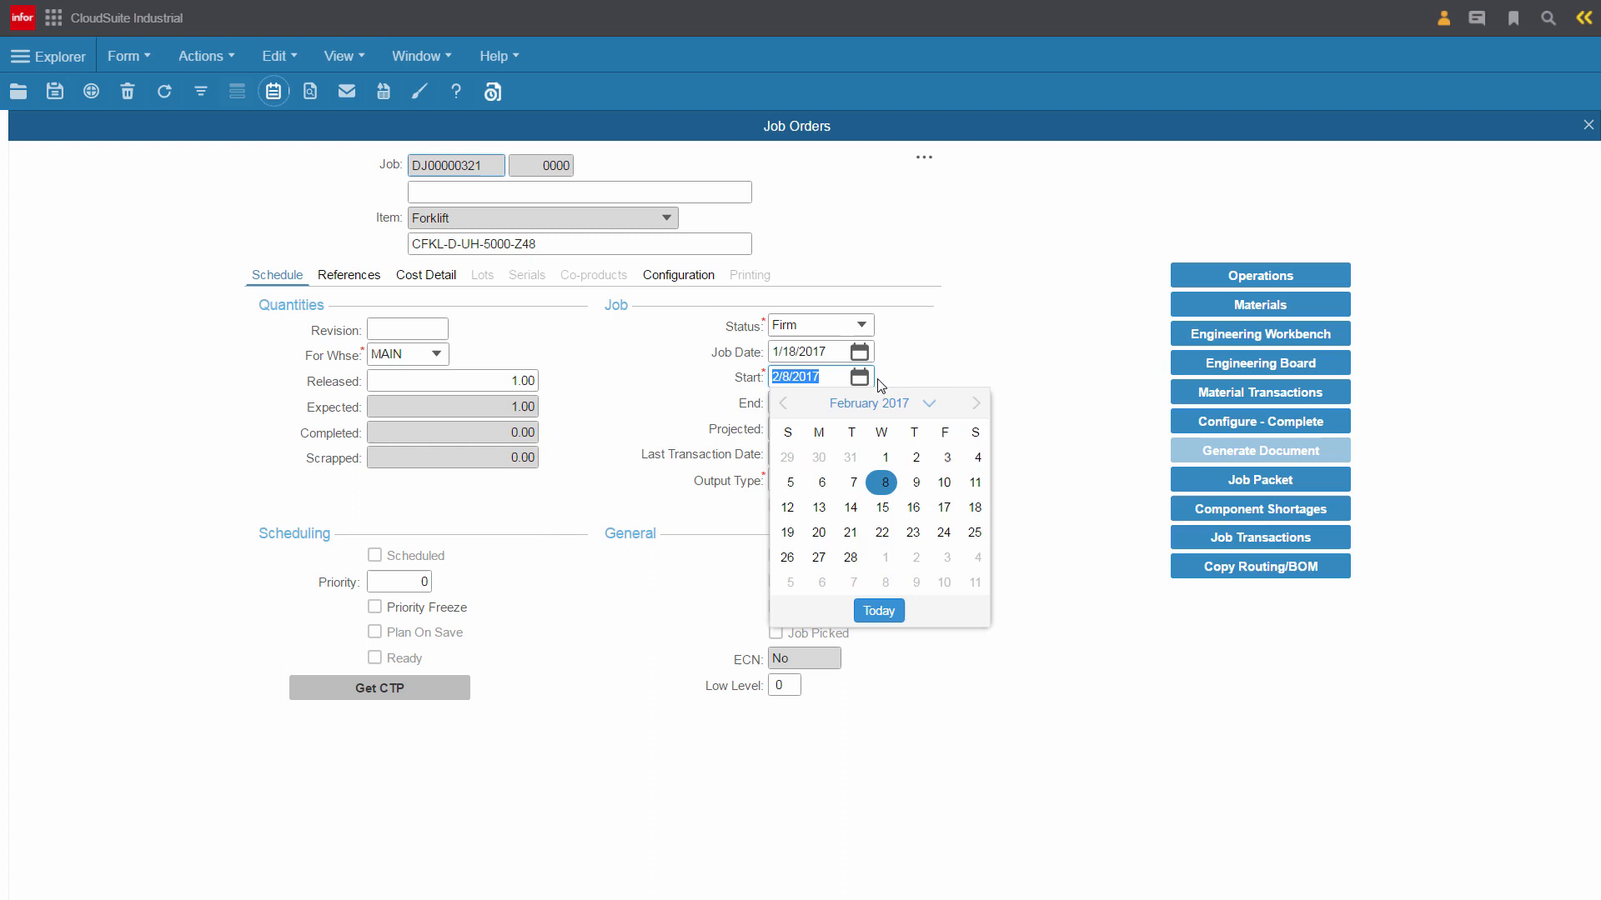
pyautogui.moveTo(944, 457)
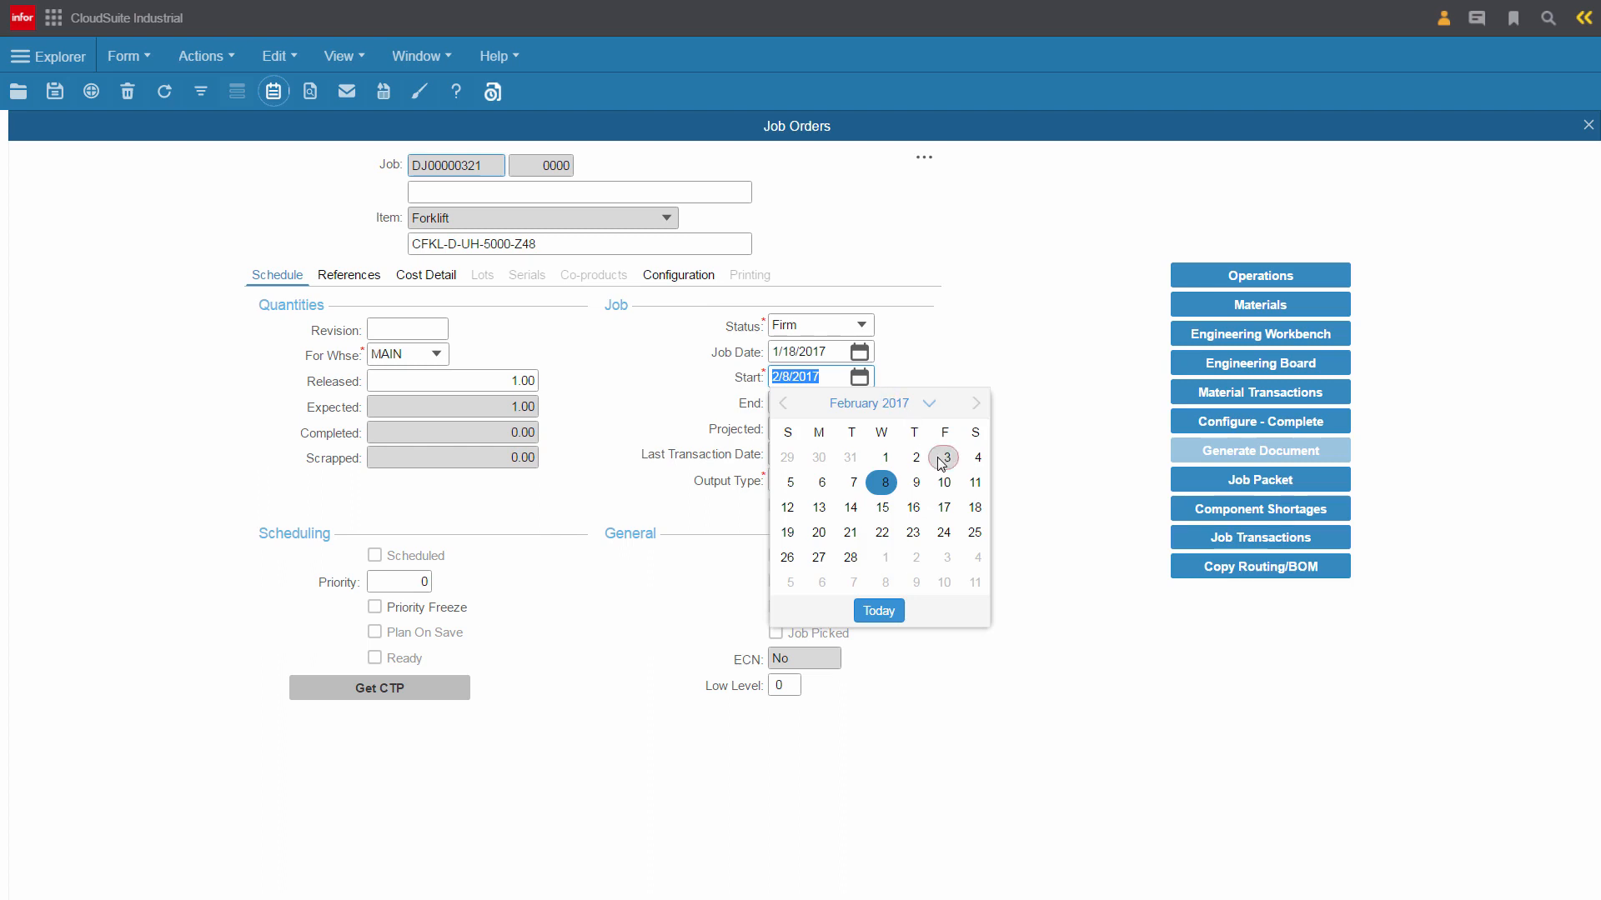
pyautogui.click(944, 457)
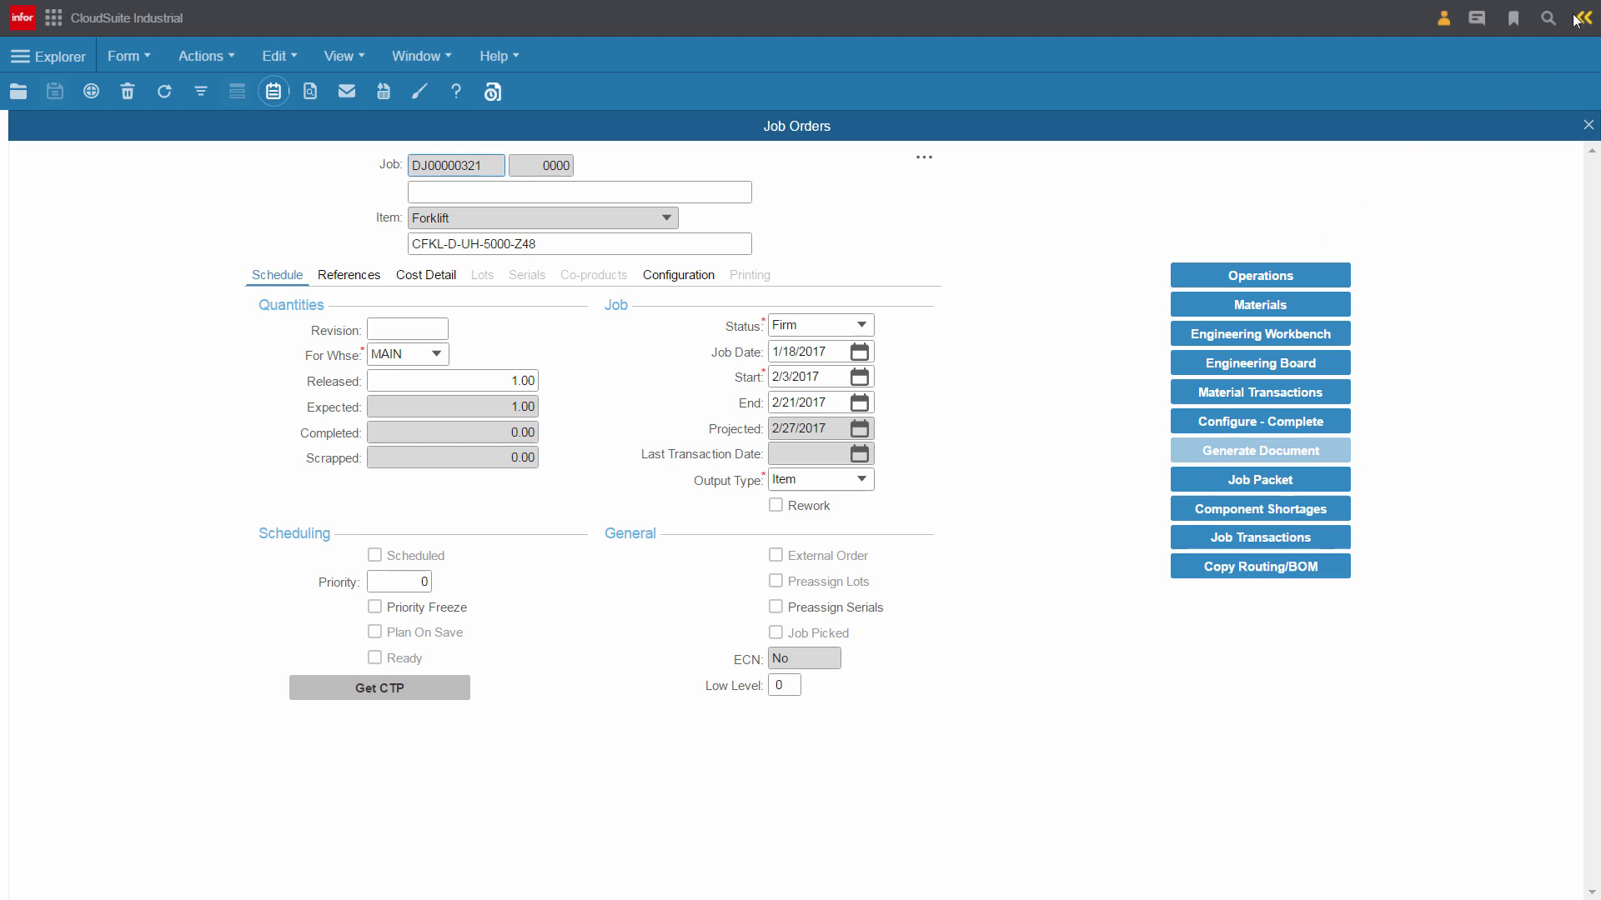
# Show the CSI ICBI side panel with the Planned vs. Actual Total Costs chart
pyautogui.click(1582, 17)
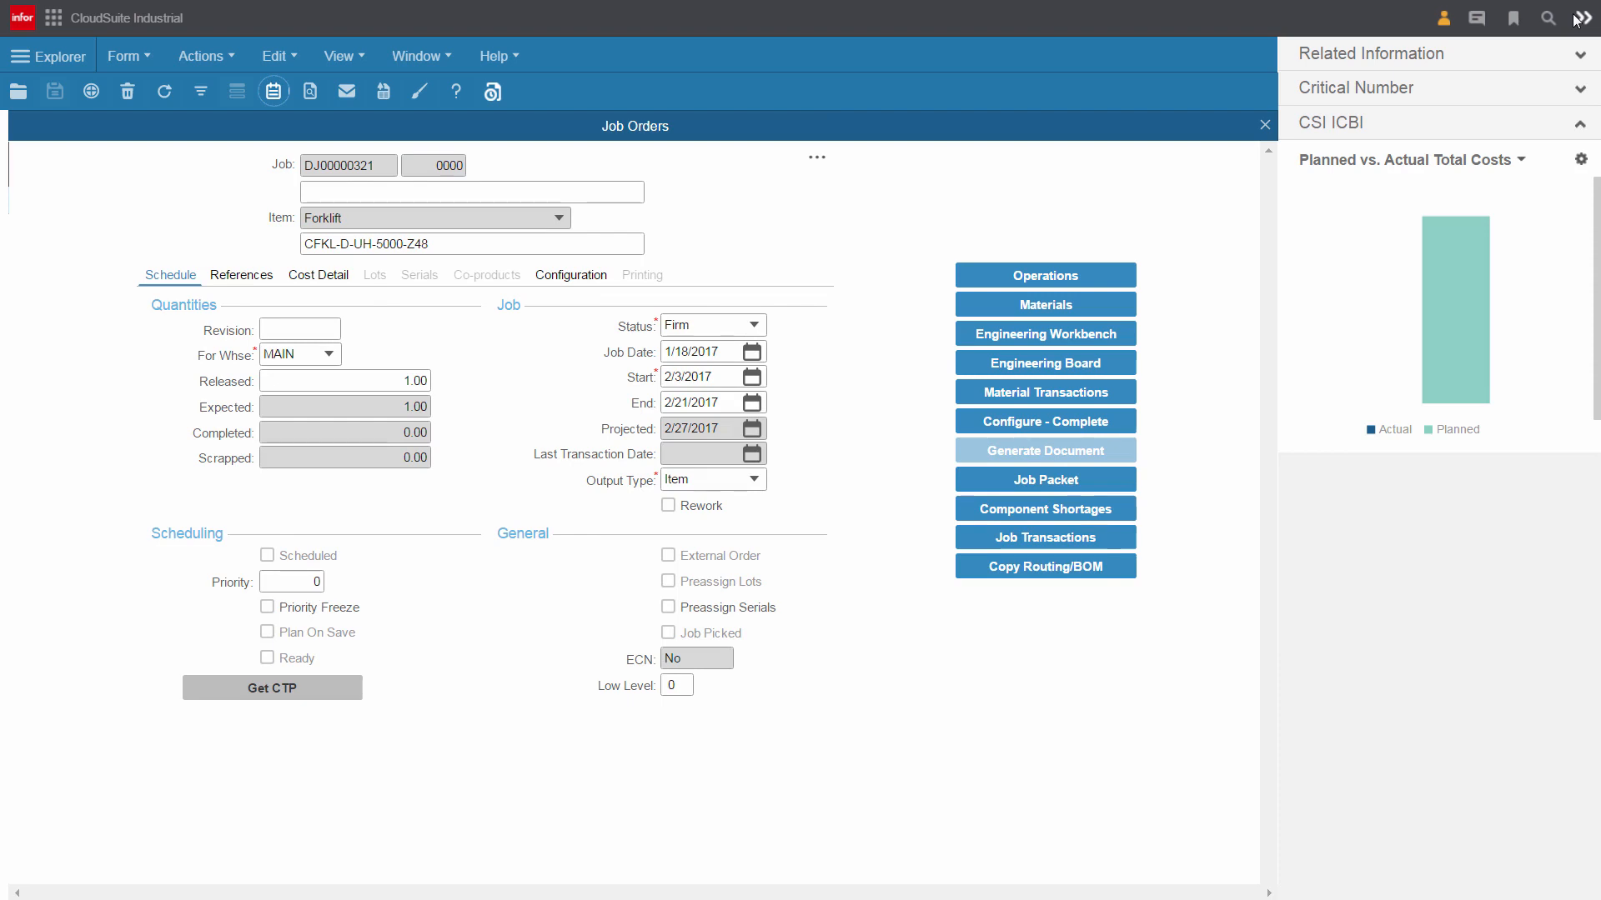
pyautogui.moveTo(1390, 215)
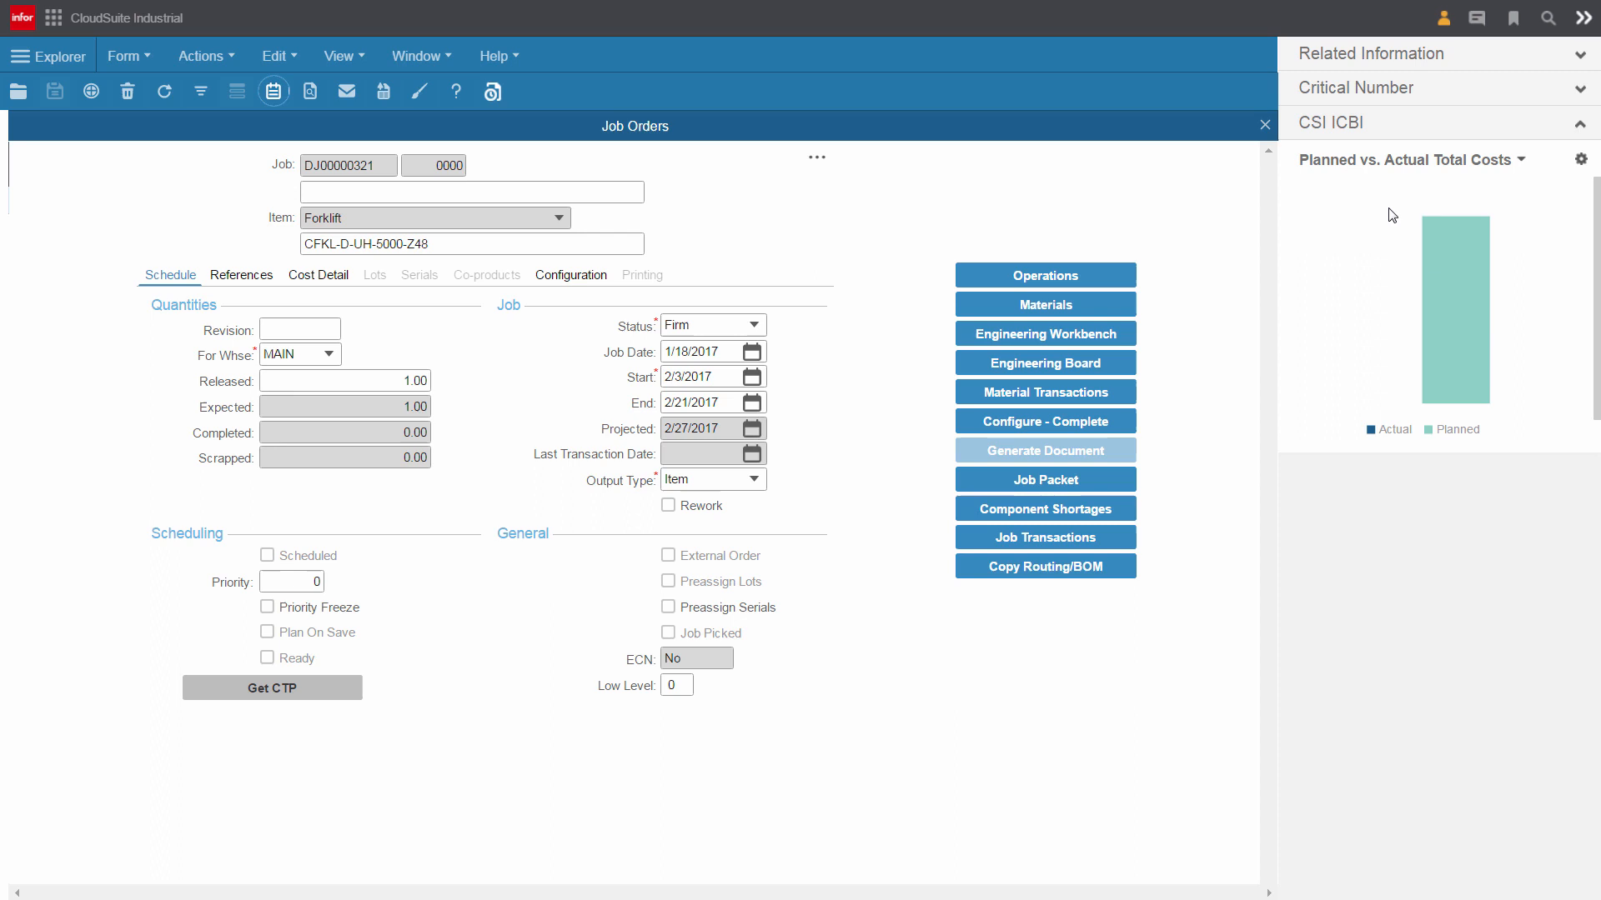
pyautogui.moveTo(1385, 205)
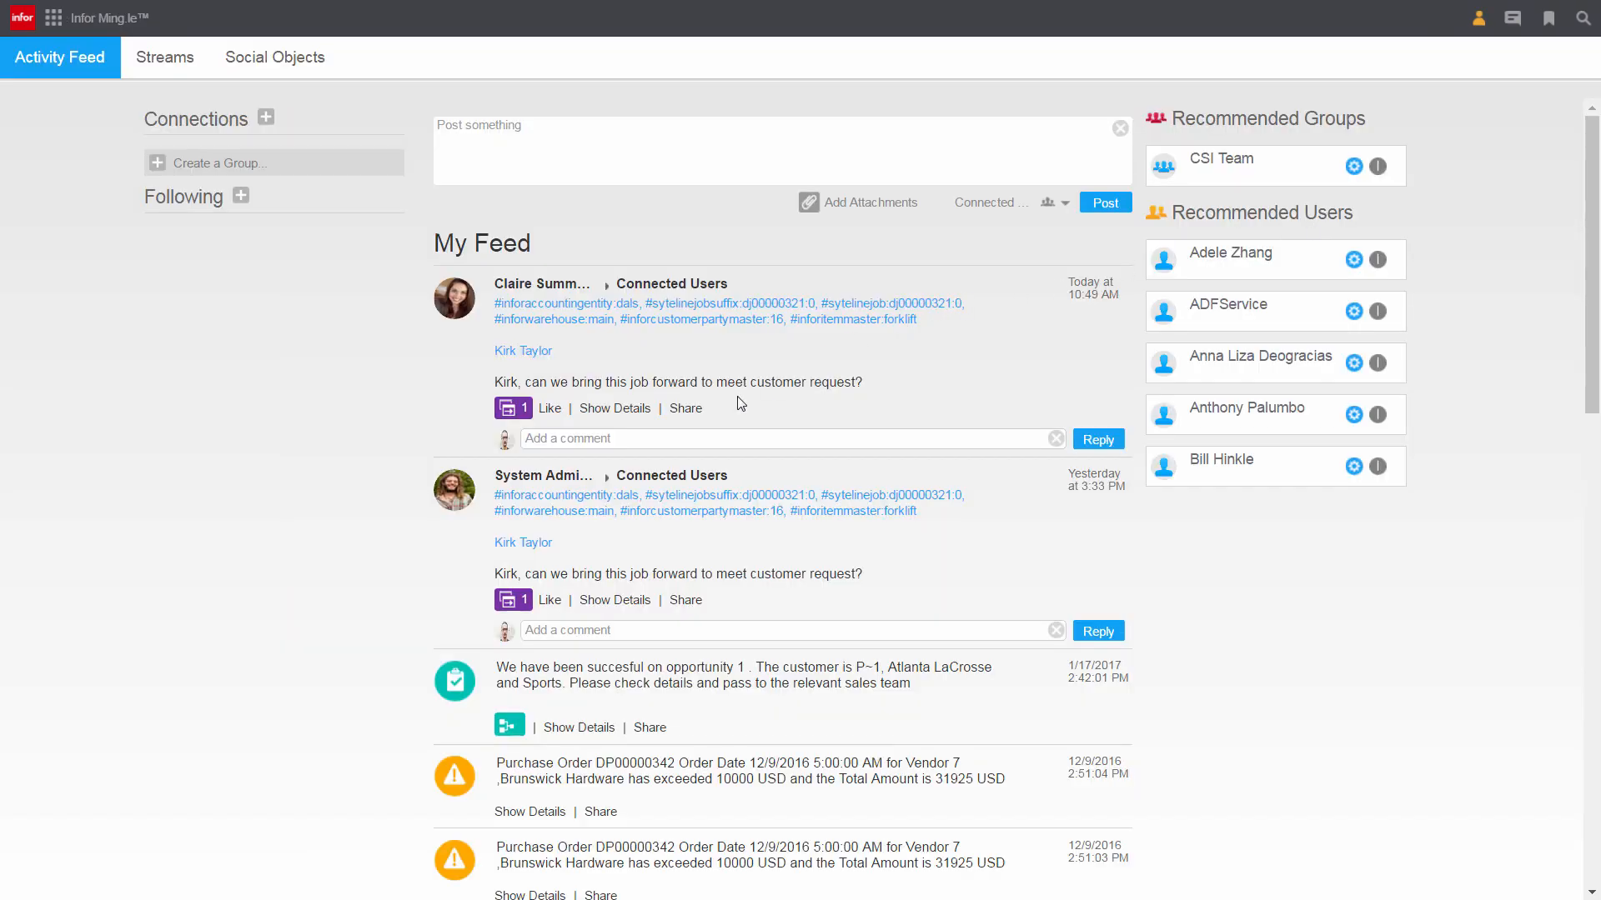
# Reply to Claire: 'I have pulled the job forward to be completed by the 21st.'
pyautogui.write('I have pulled the job')
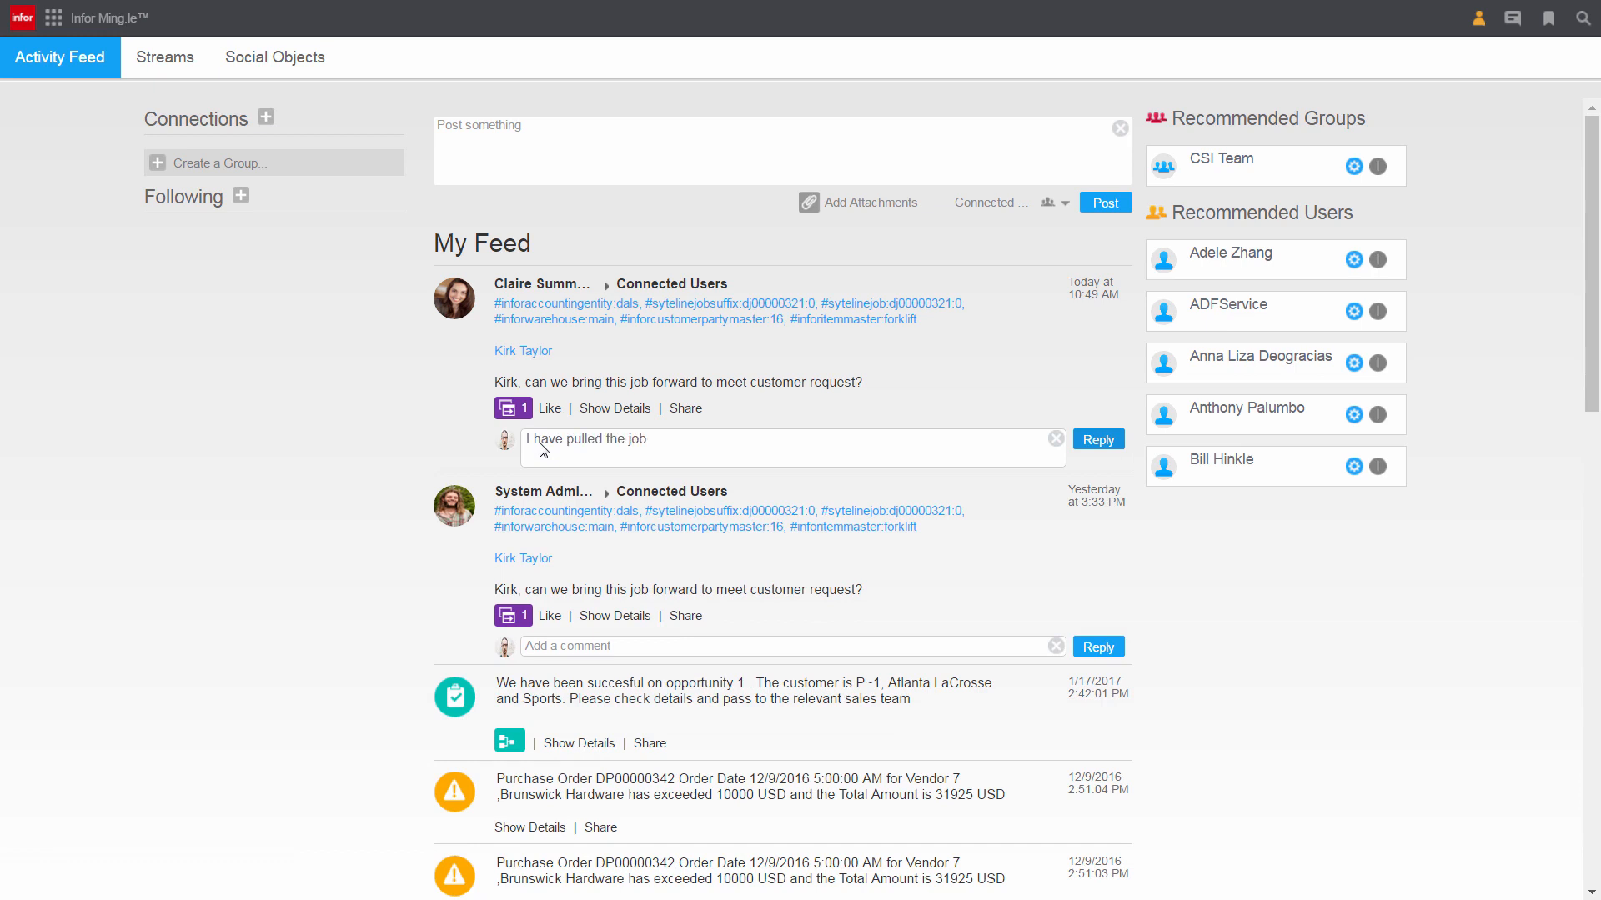
pyautogui.write('forward to be completed by the 21st.')
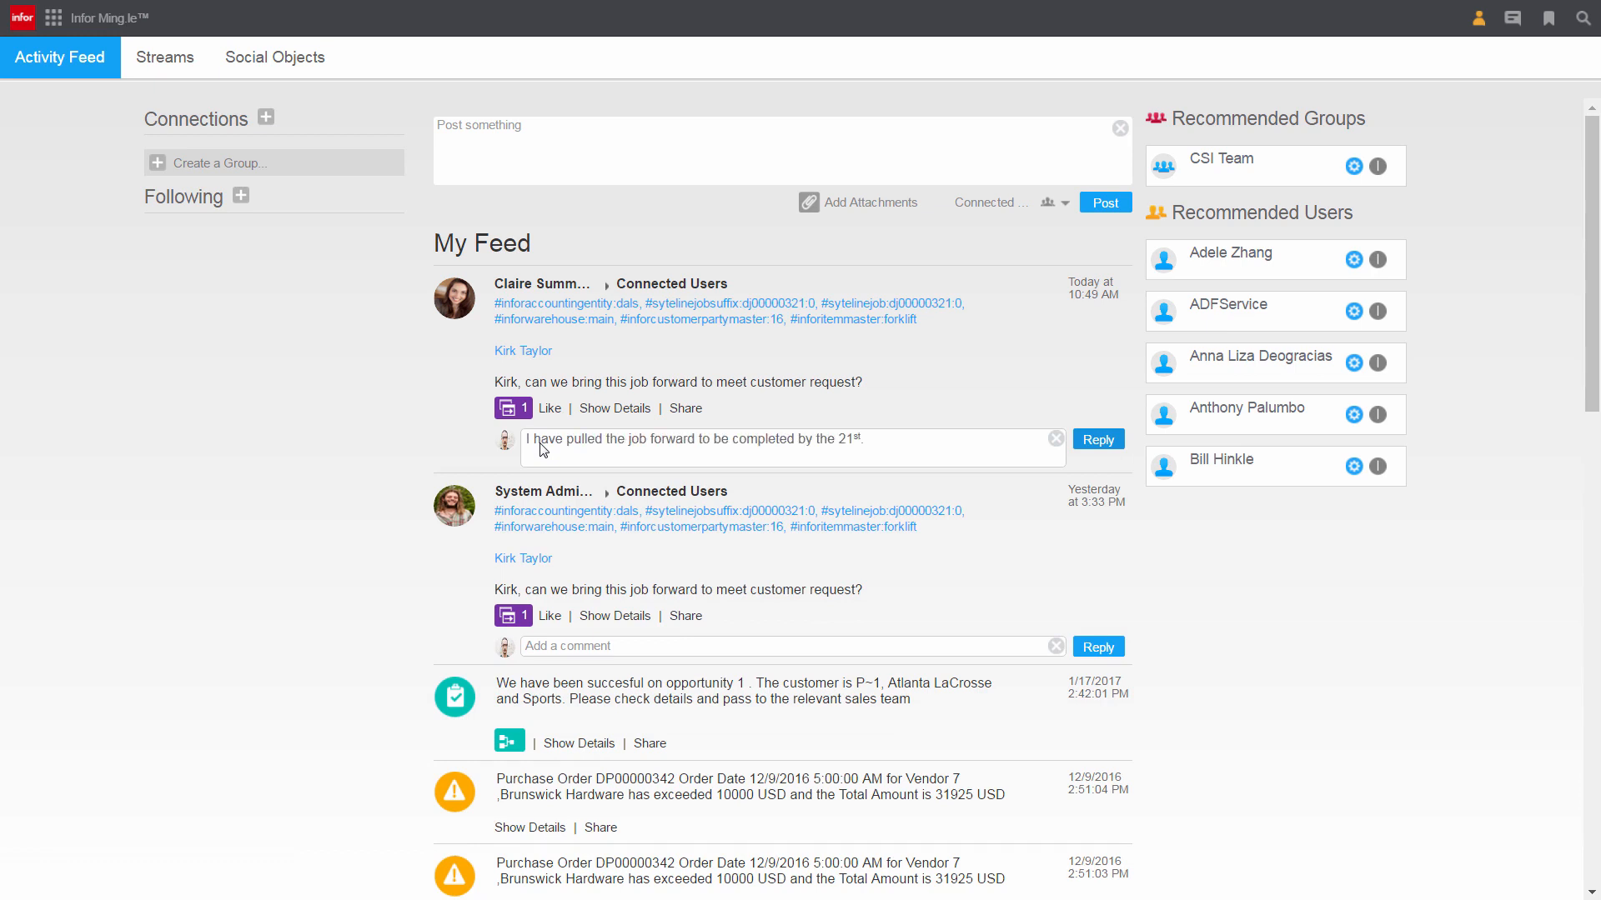
pyautogui.moveTo(1099, 440)
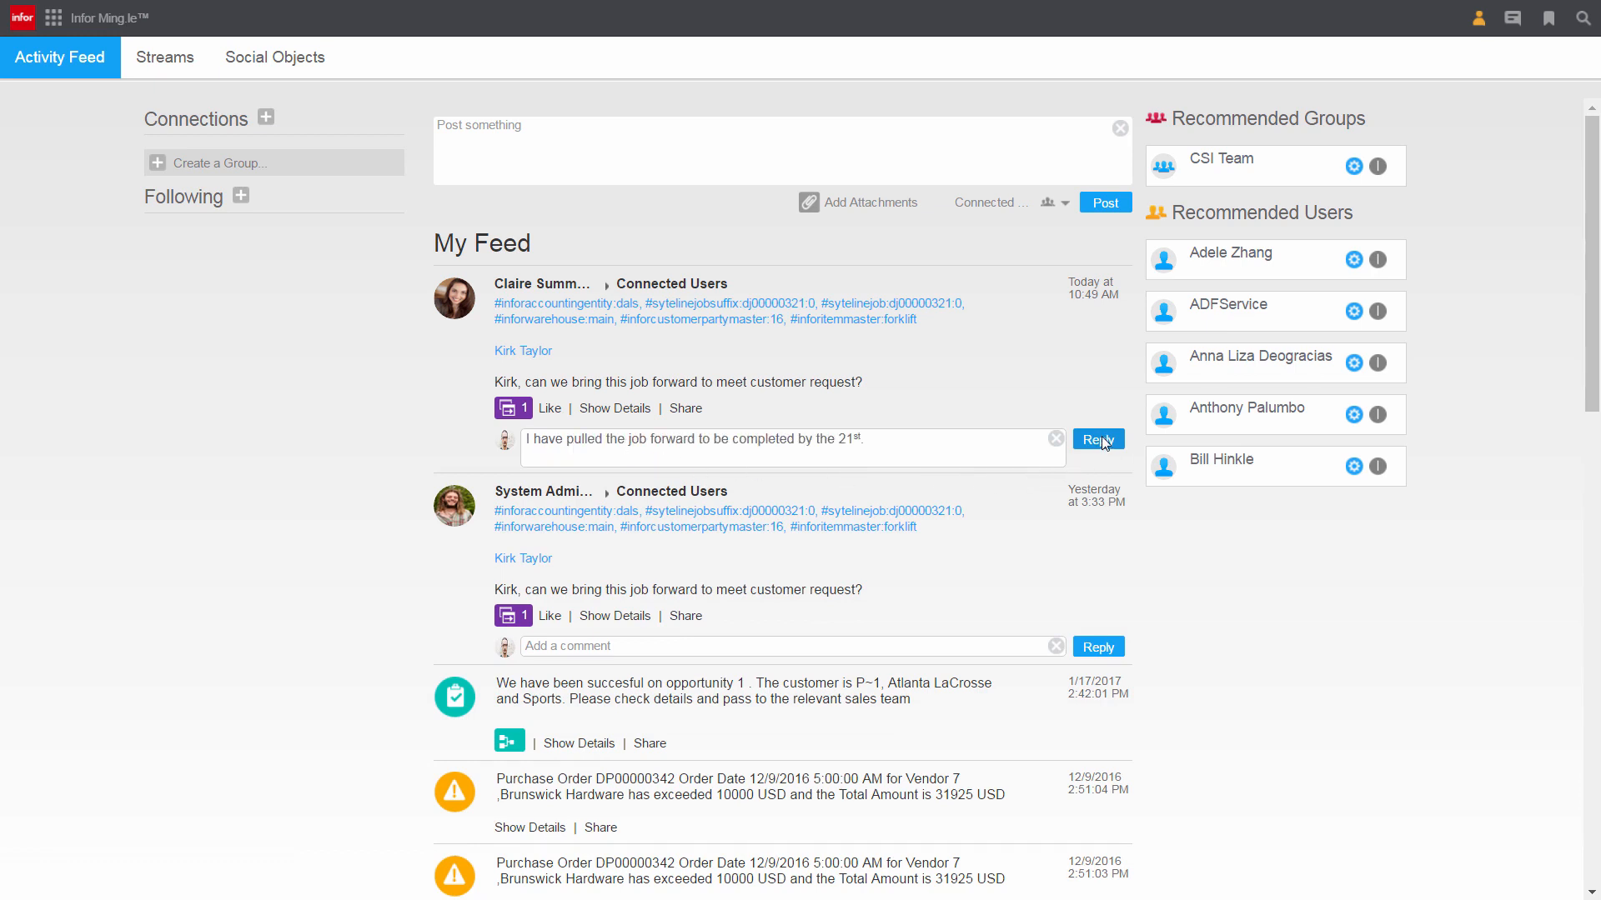
pyautogui.click(1099, 439)
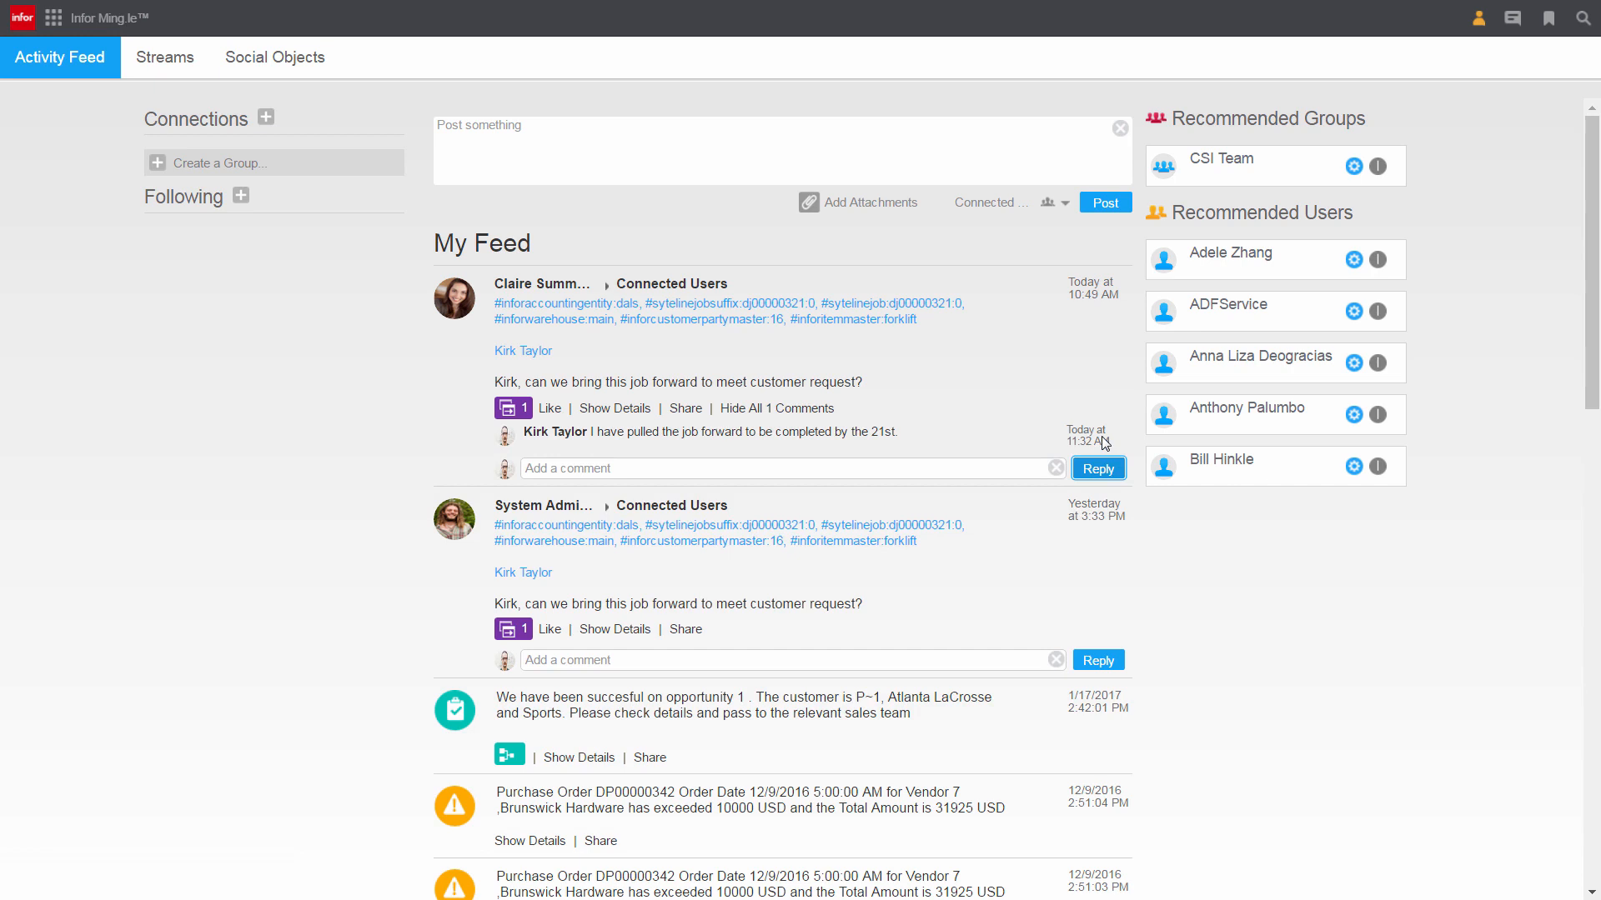